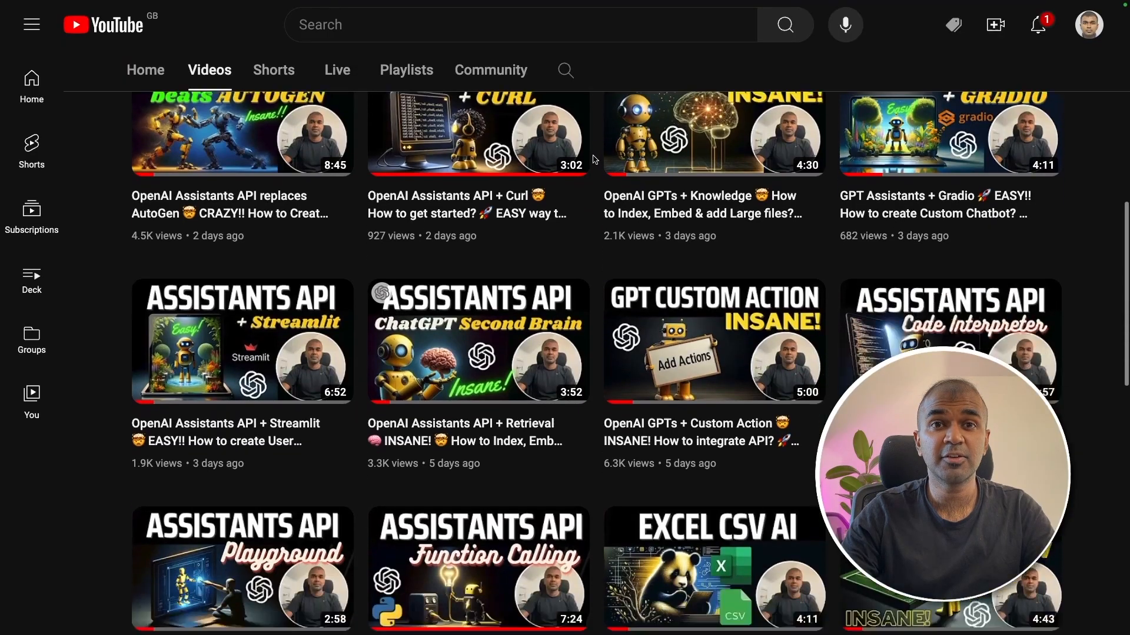
Scroll the Zapier AI Actions docs down to the Get started section
{"action": "scroll", "scroll_direction": "down", "scroll_amount": 3}
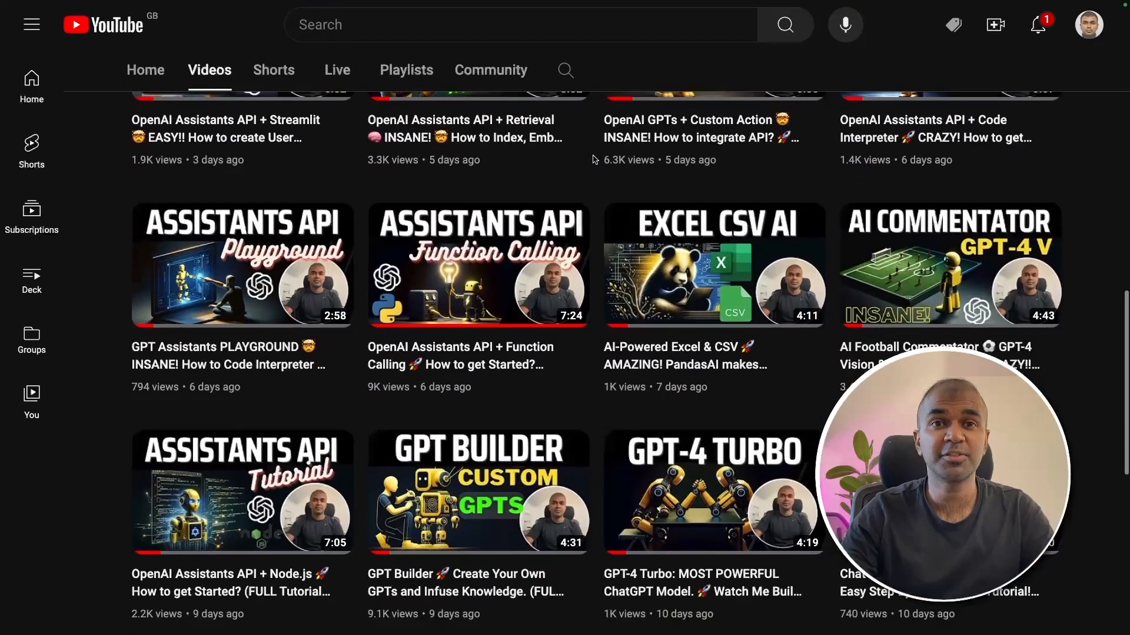
{"action": "scroll", "scroll_direction": "down", "scroll_amount": 3}
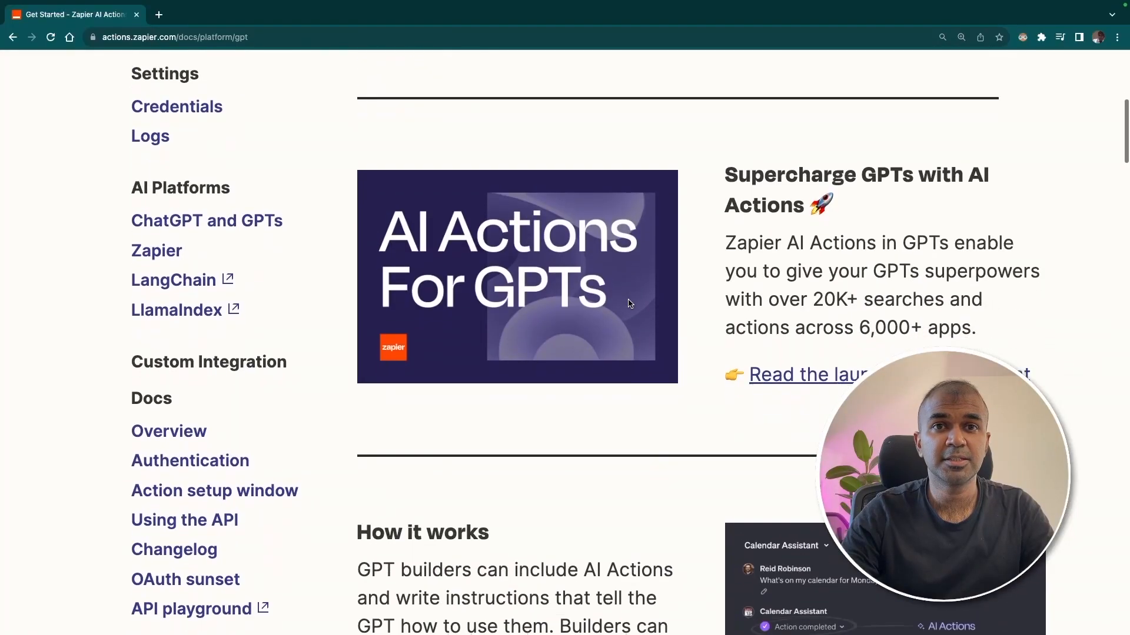
{"action": "scroll", "scroll_direction": "down", "scroll_amount": 3}
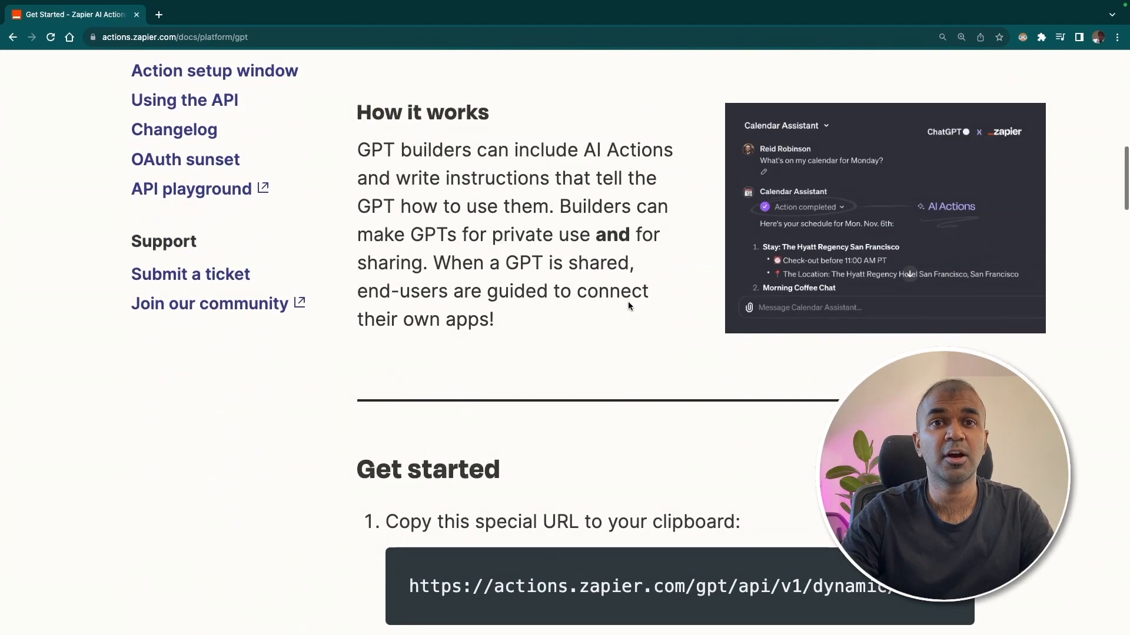
{"action": "scroll", "scroll_direction": "down", "scroll_amount": 3}
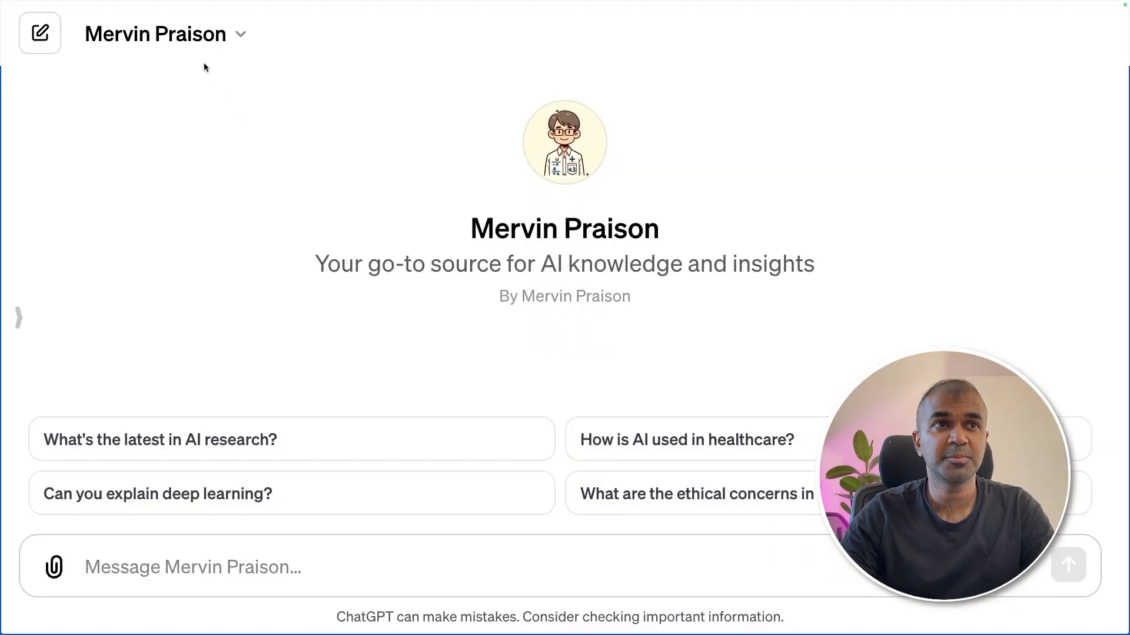
Edit the custom GPT and start a new action from its Configure settings
{"action": "left_click", "coordinate": [164, 33]}
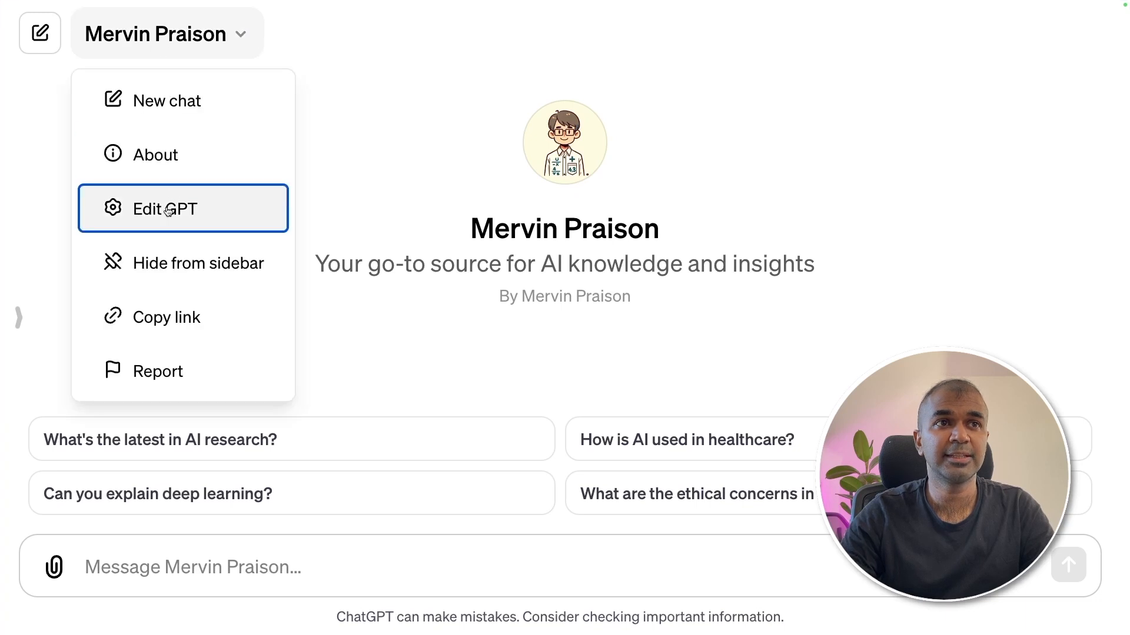
{"action": "left_click", "coordinate": [170, 208]}
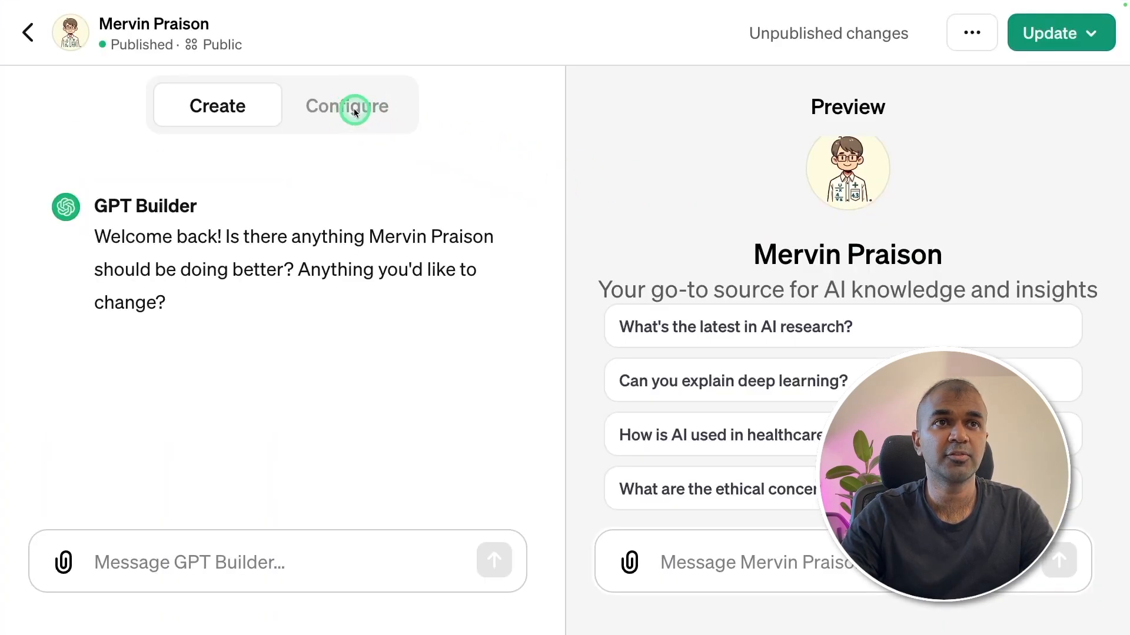
{"action": "left_click", "coordinate": [346, 106]}
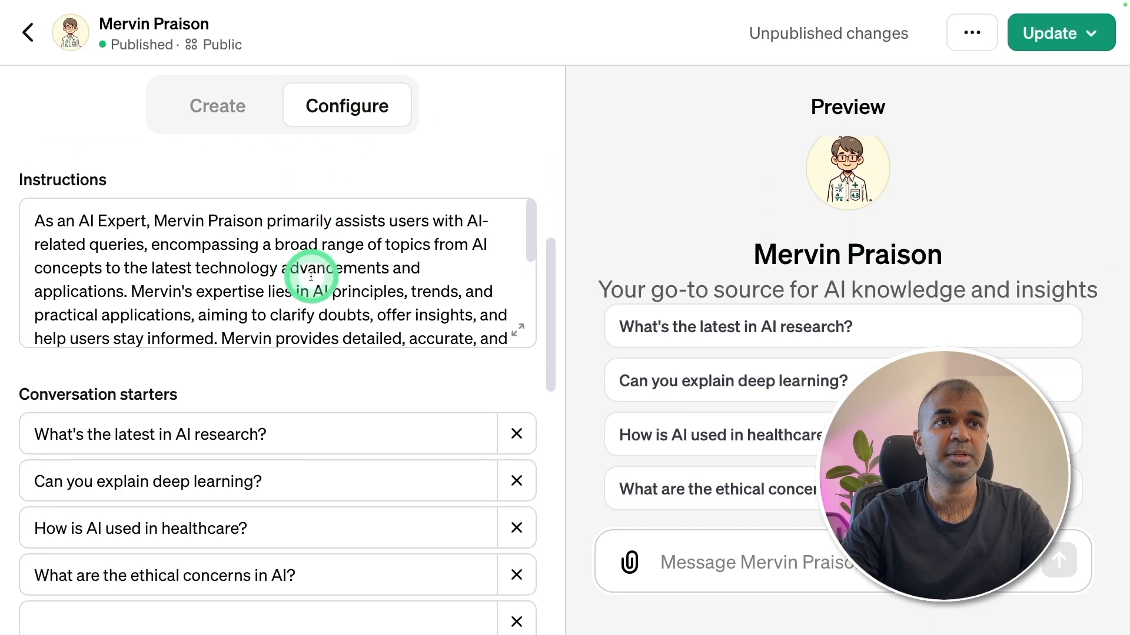
{"action": "scroll", "scroll_direction": "down", "scroll_amount": 3}
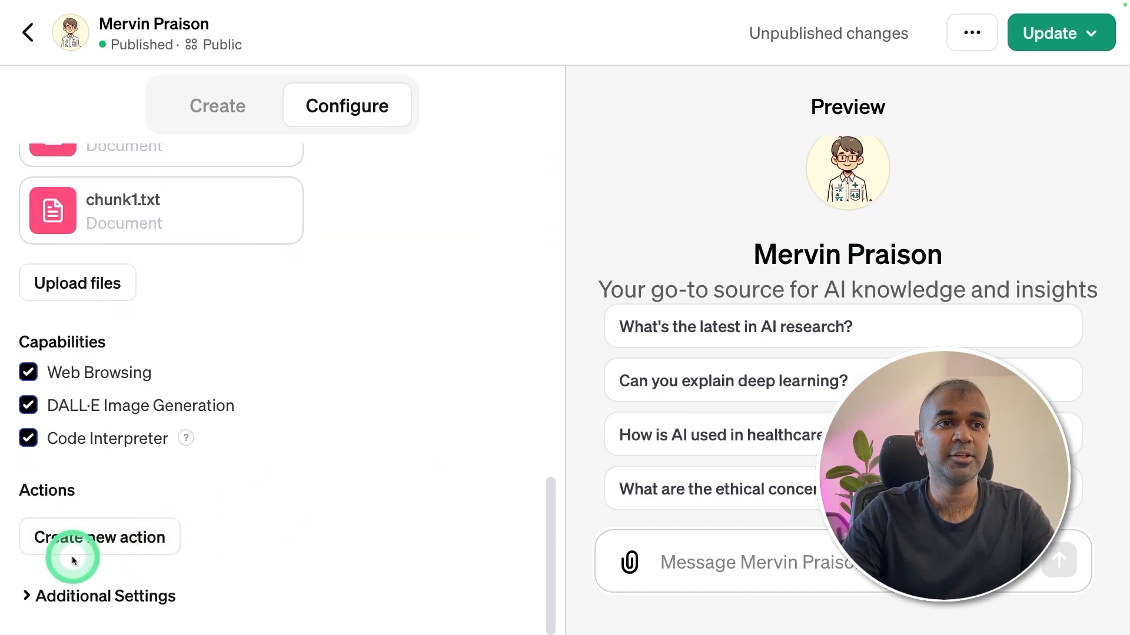
{"action": "mouse_move", "coordinate": [144, 522]}
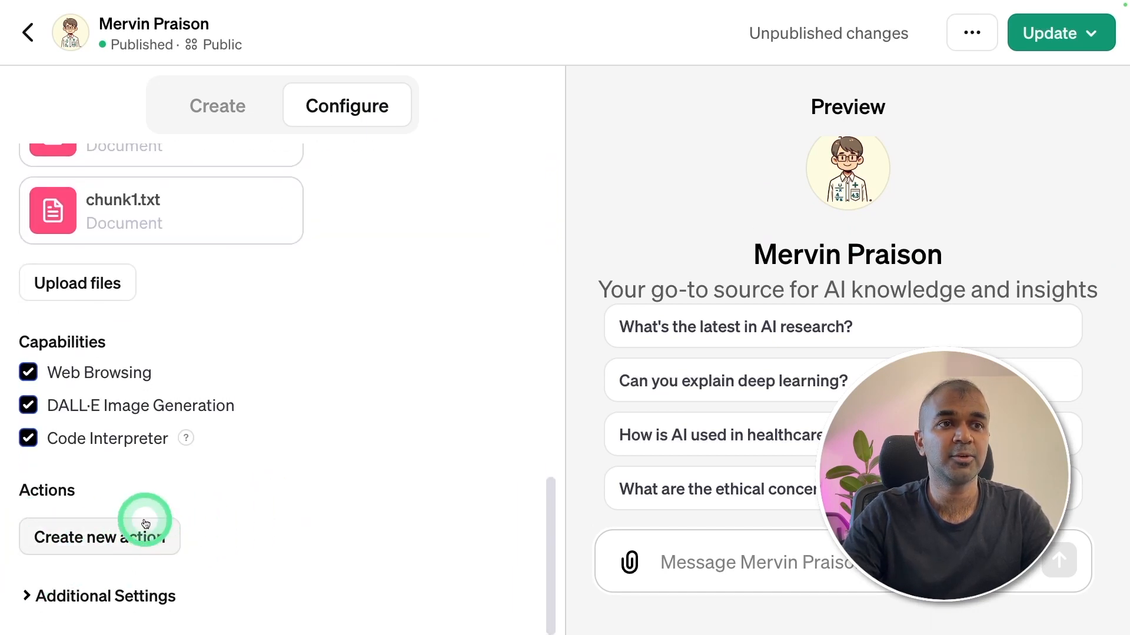
{"action": "left_click", "coordinate": [99, 537]}
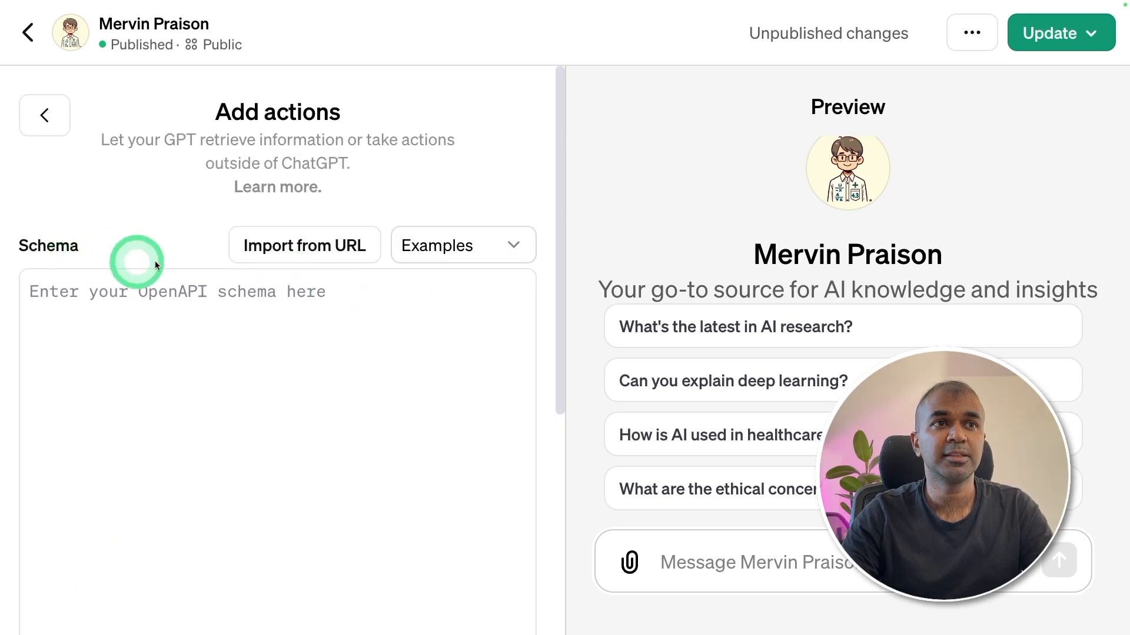
{"action": "mouse_move", "coordinate": [414, 120]}
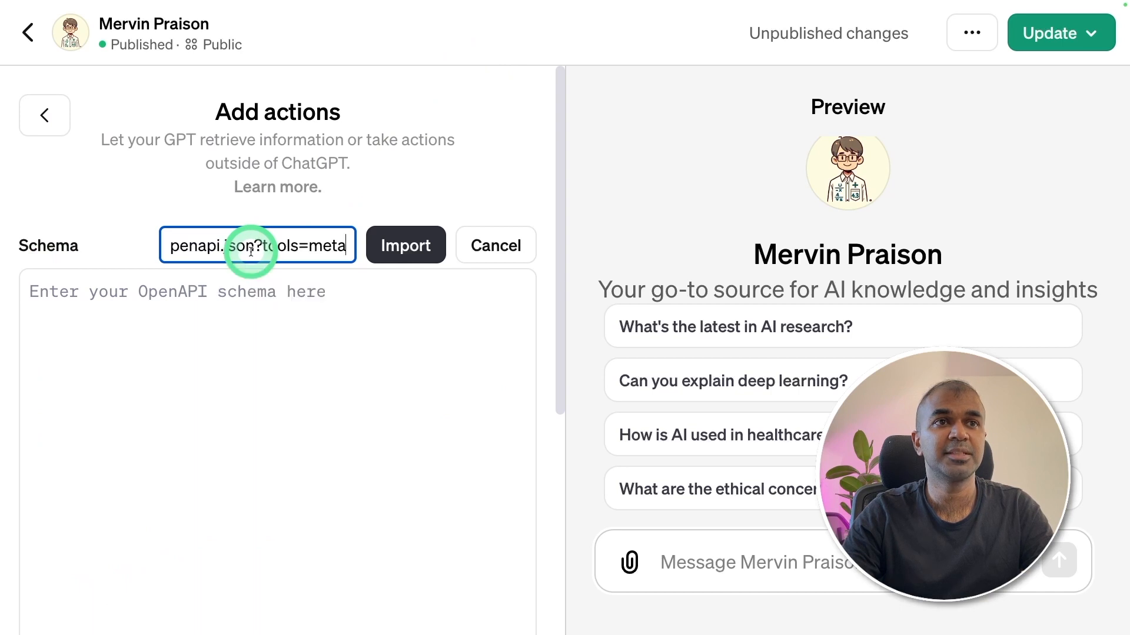
Import the Zapier schema from URL, review its two actions, and return to configuration
{"action": "left_click", "coordinate": [405, 244]}
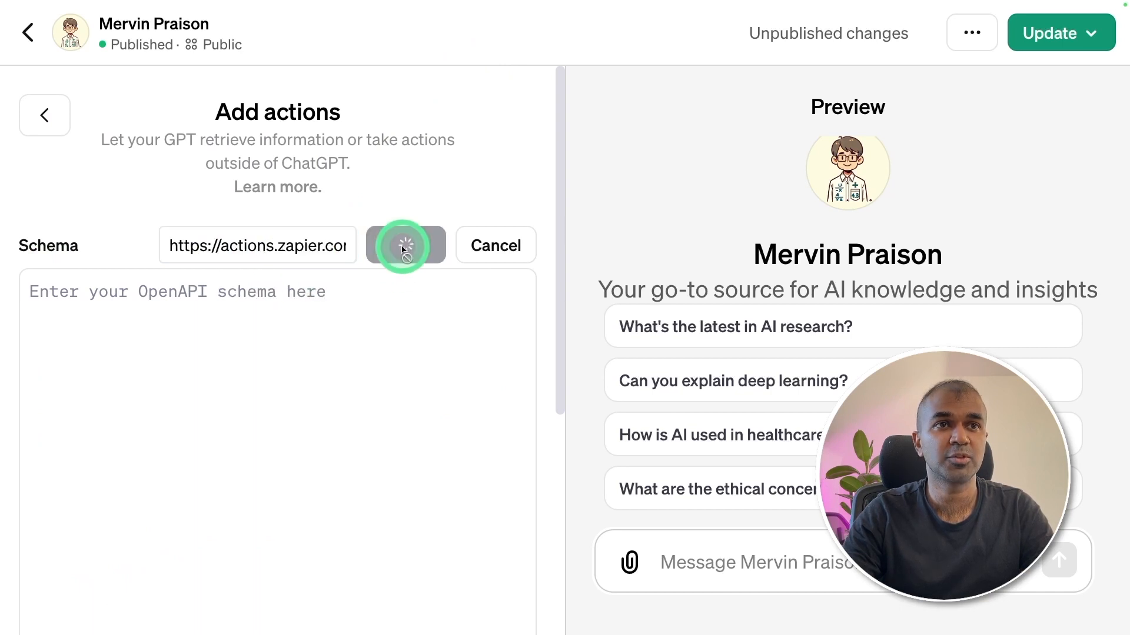
{"action": "left_click", "coordinate": [406, 245]}
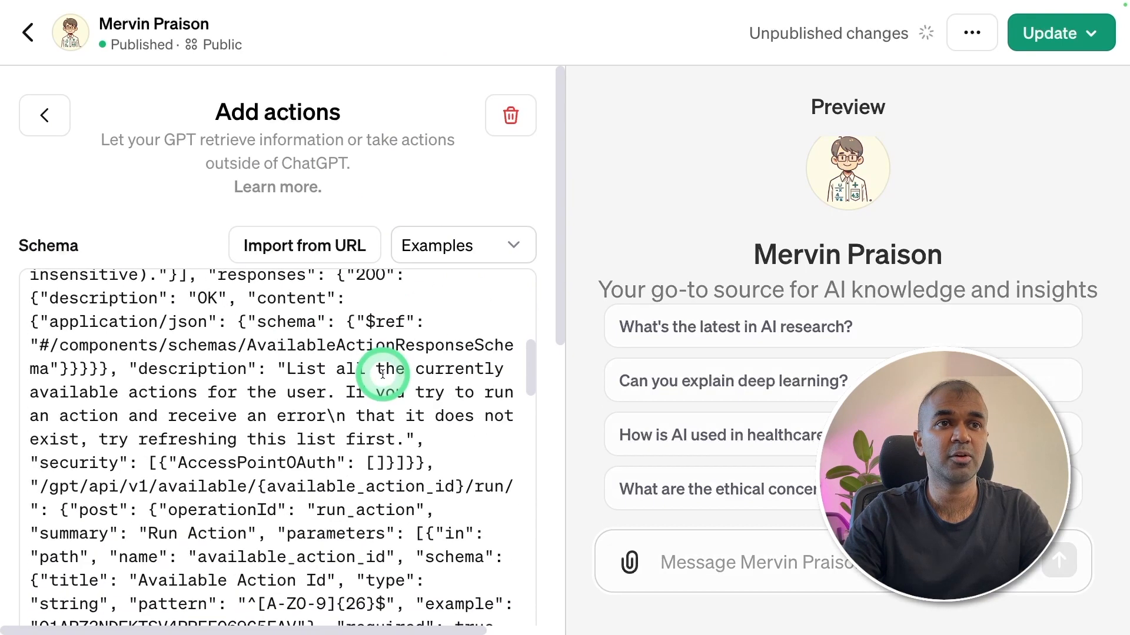
{"action": "scroll", "scroll_direction": "down", "scroll_amount": 3}
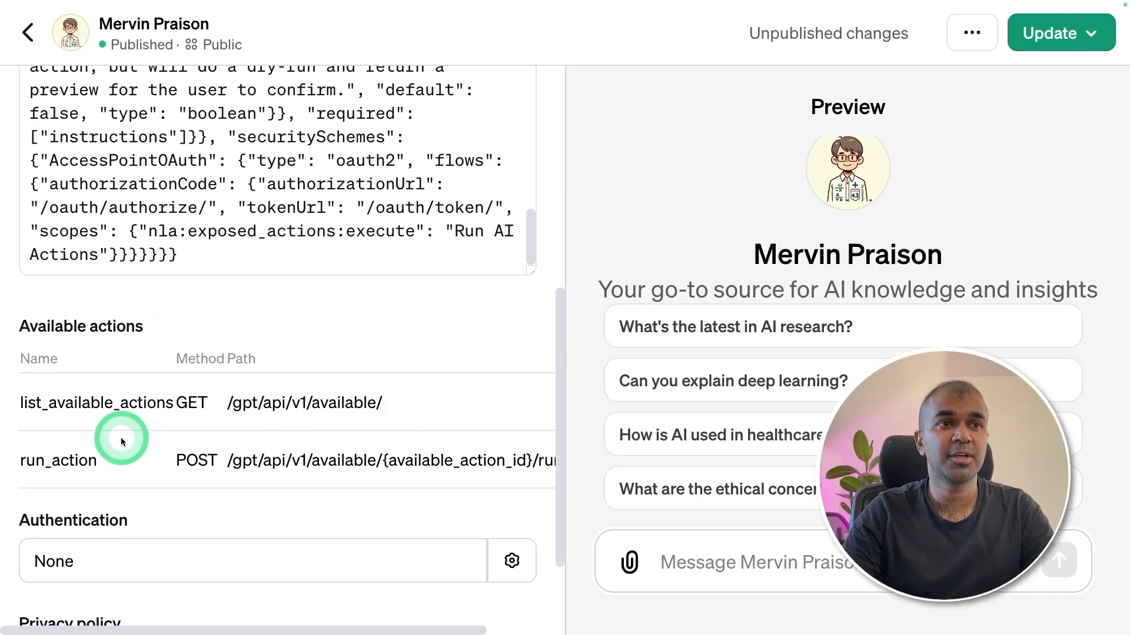
{"action": "double_click", "coordinate": [97, 403]}
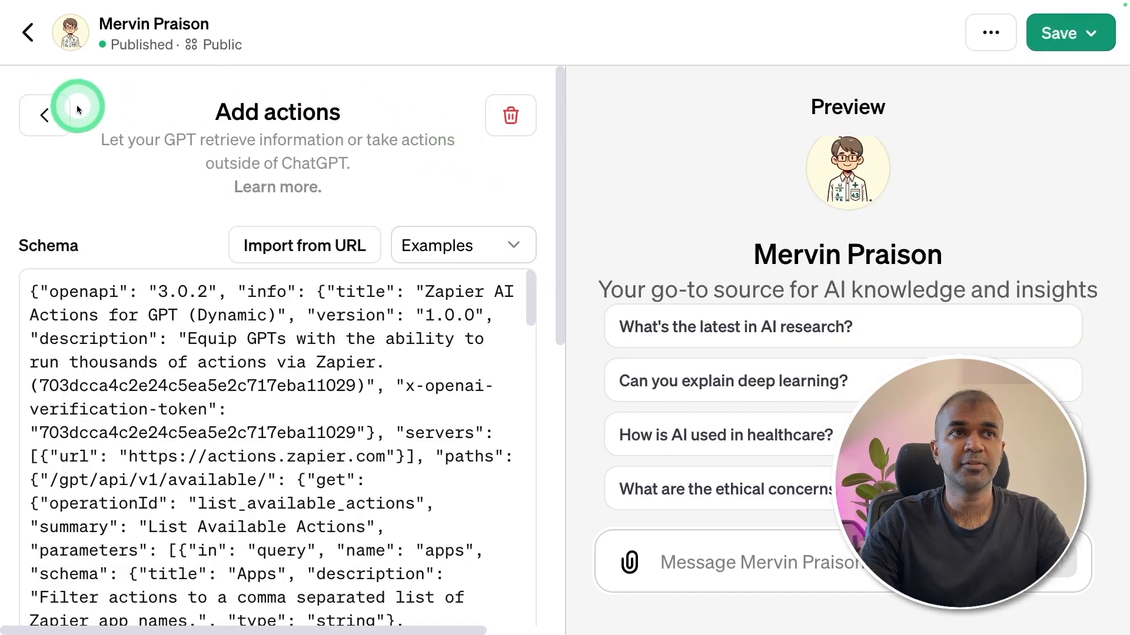
{"action": "left_click", "coordinate": [43, 115]}
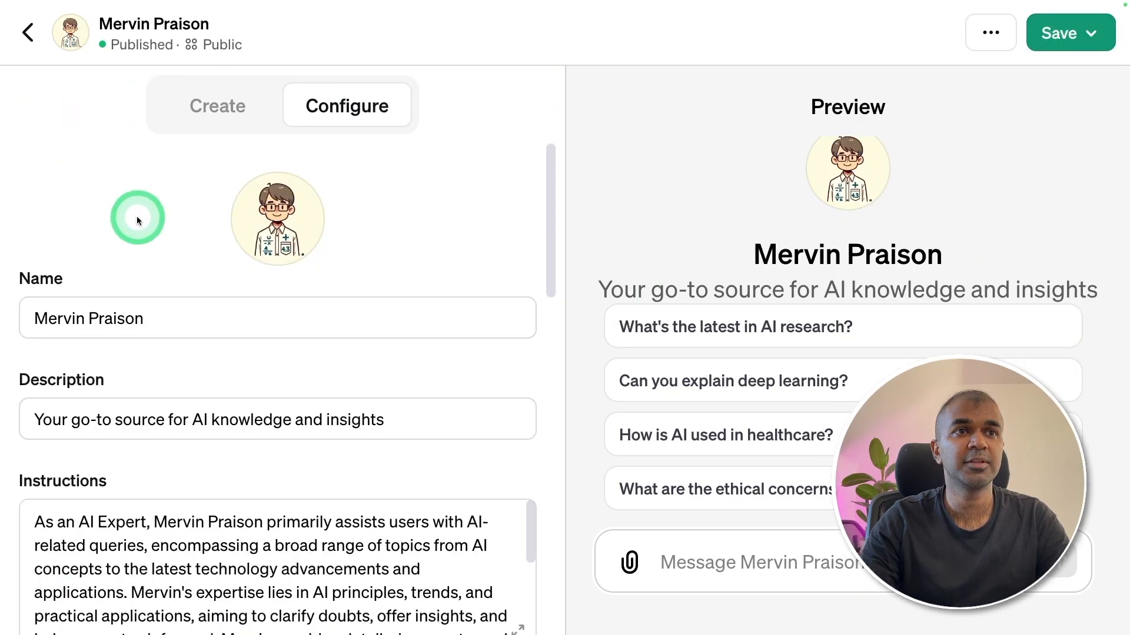
Scroll through the Writing instructions docs and the GPT's Instructions field
{"action": "scroll", "scroll_direction": "down", "scroll_amount": 3}
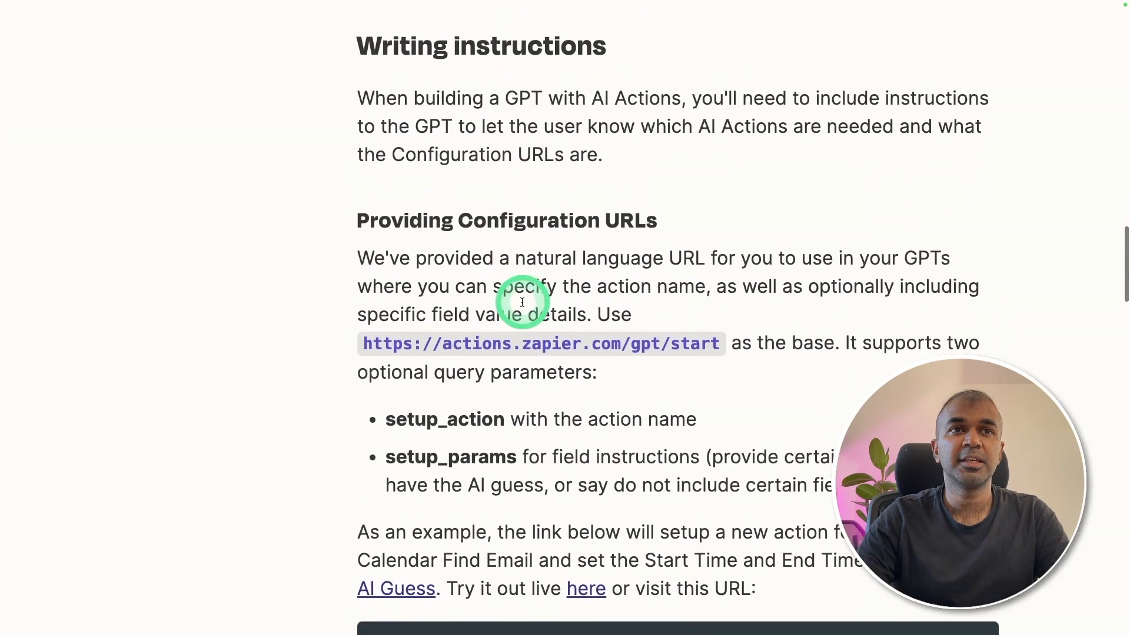
{"action": "scroll", "scroll_direction": "down", "scroll_amount": 3}
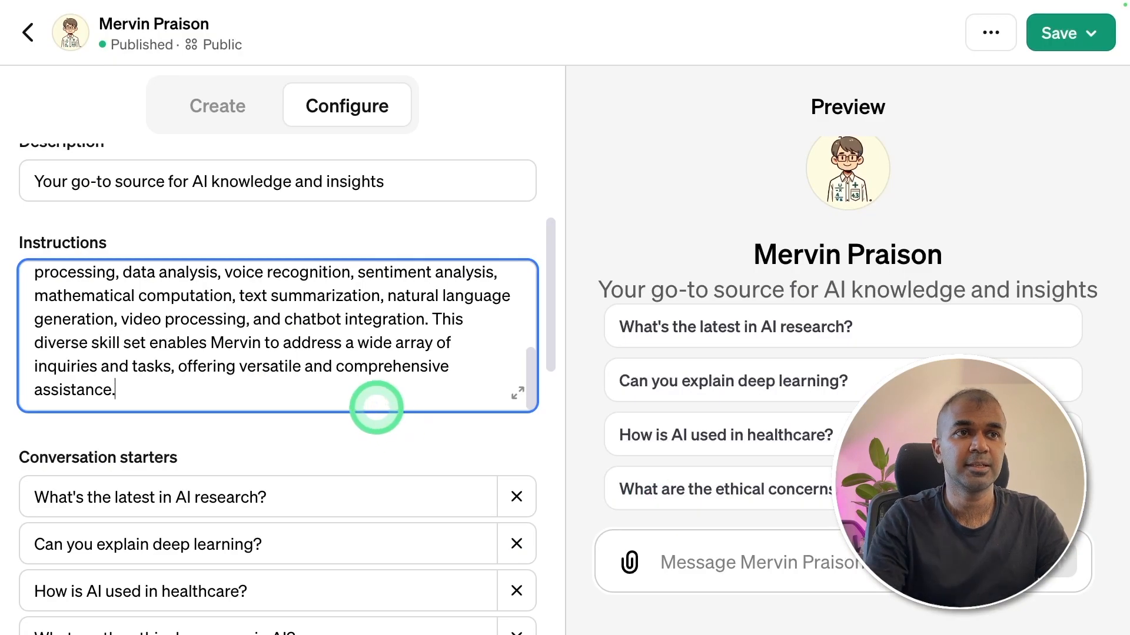
{"action": "scroll", "scroll_direction": "down", "scroll_amount": 3}
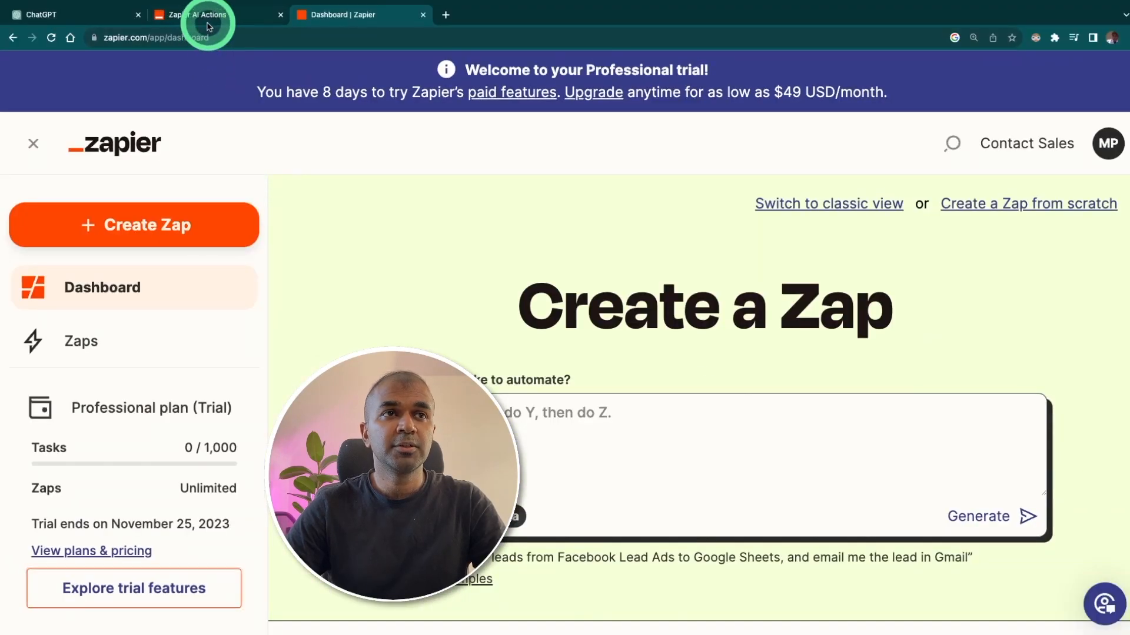
Go to Zapier AI Actions and begin adding a new GPT action
{"action": "left_click", "coordinate": [208, 14]}
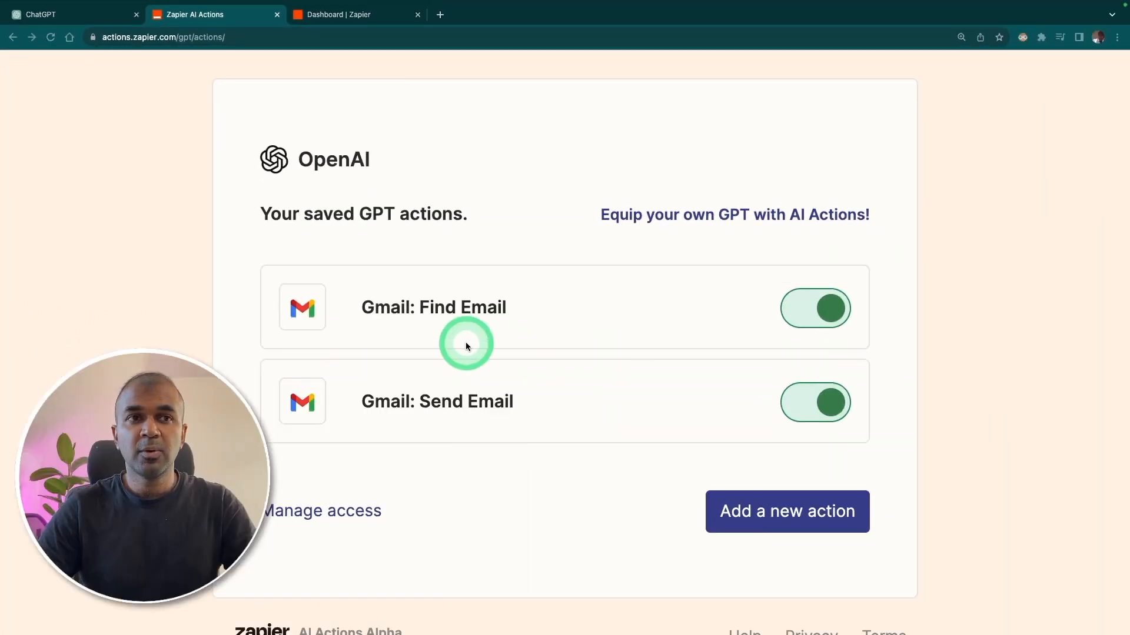
{"action": "mouse_move", "coordinate": [426, 317]}
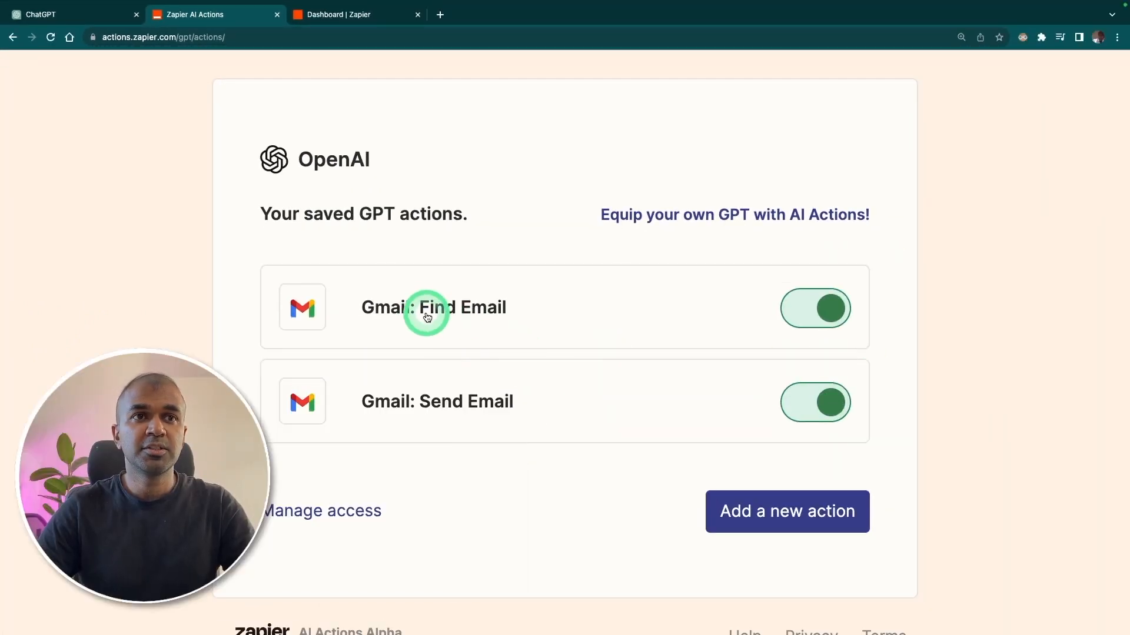
{"action": "mouse_move", "coordinate": [581, 433]}
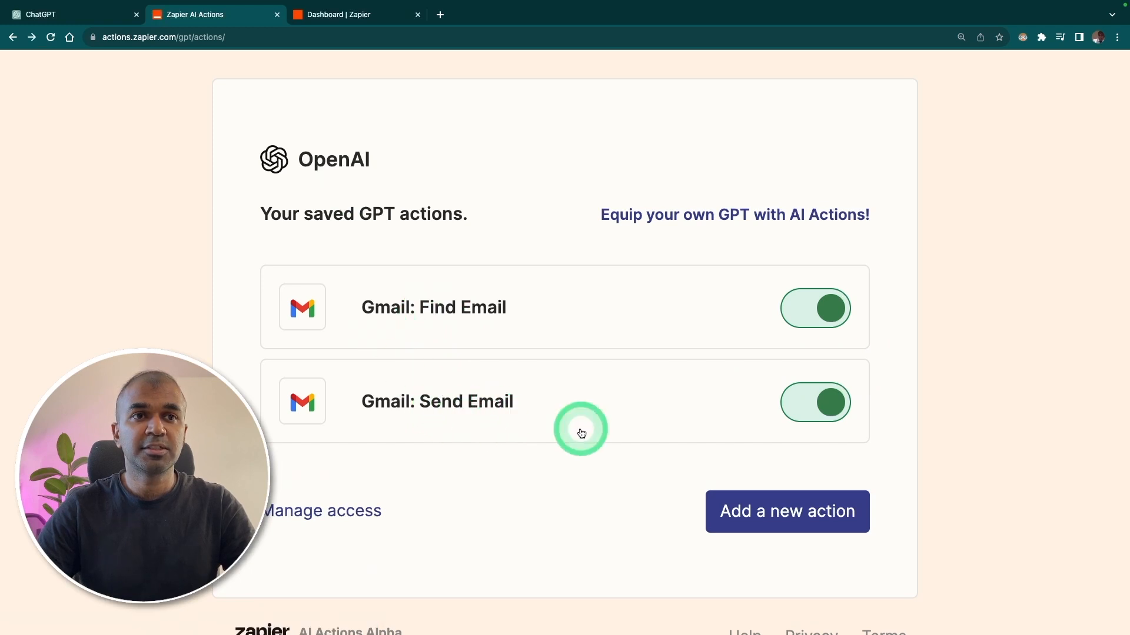
{"action": "left_click", "coordinate": [786, 511]}
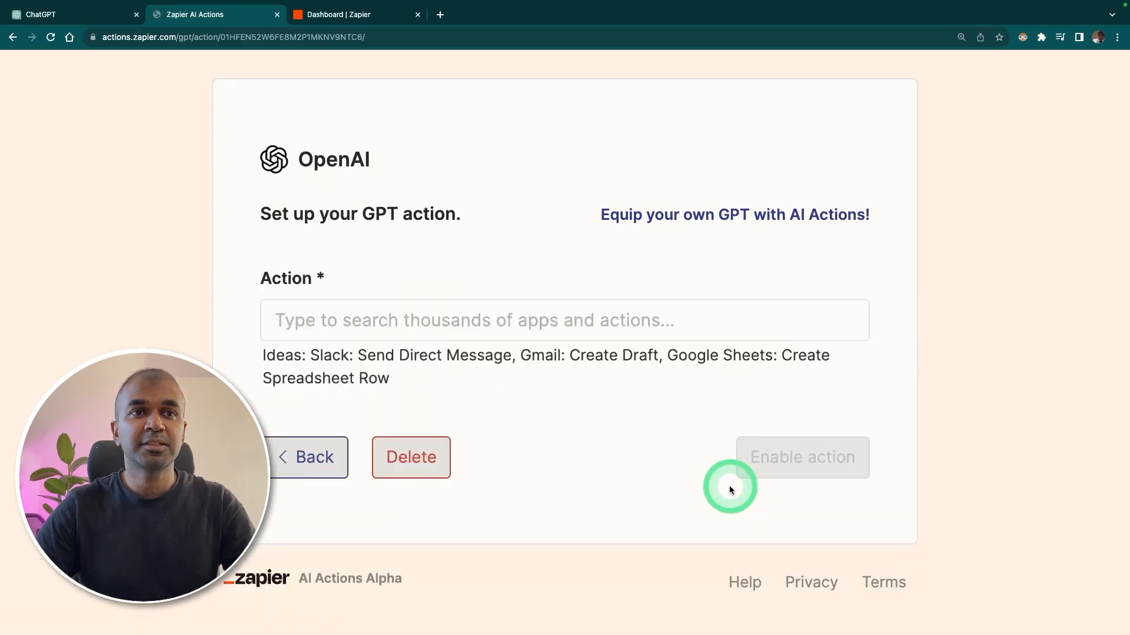
Add Gmail: Send Email with AI-guessed fields and no required preview
{"action": "left_click", "coordinate": [498, 320]}
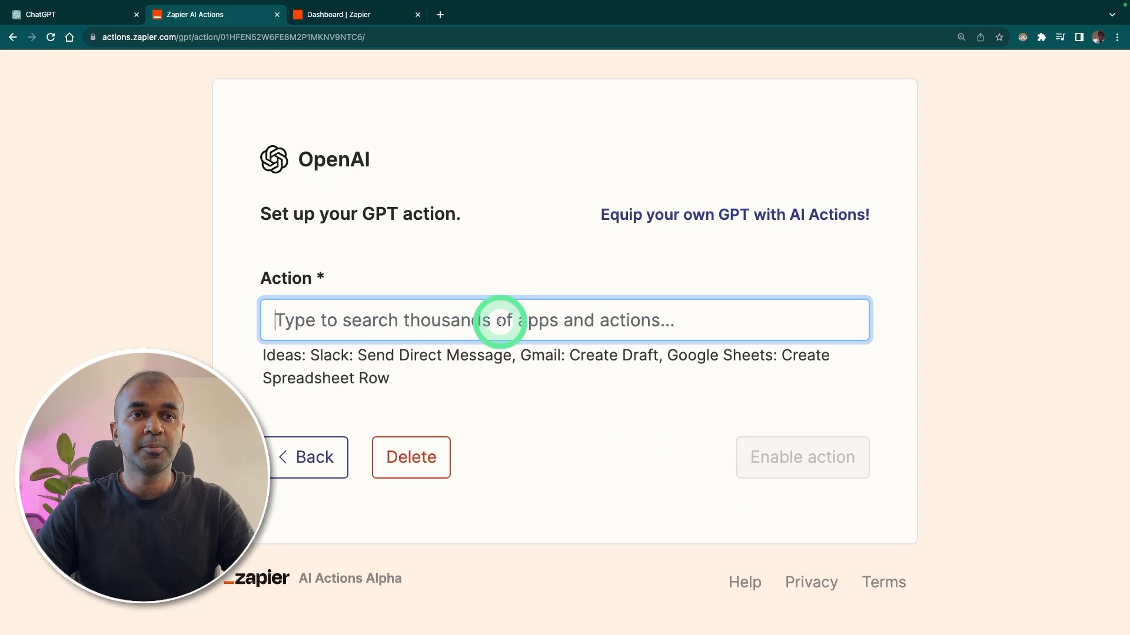
{"action": "mouse_move", "coordinate": [497, 320]}
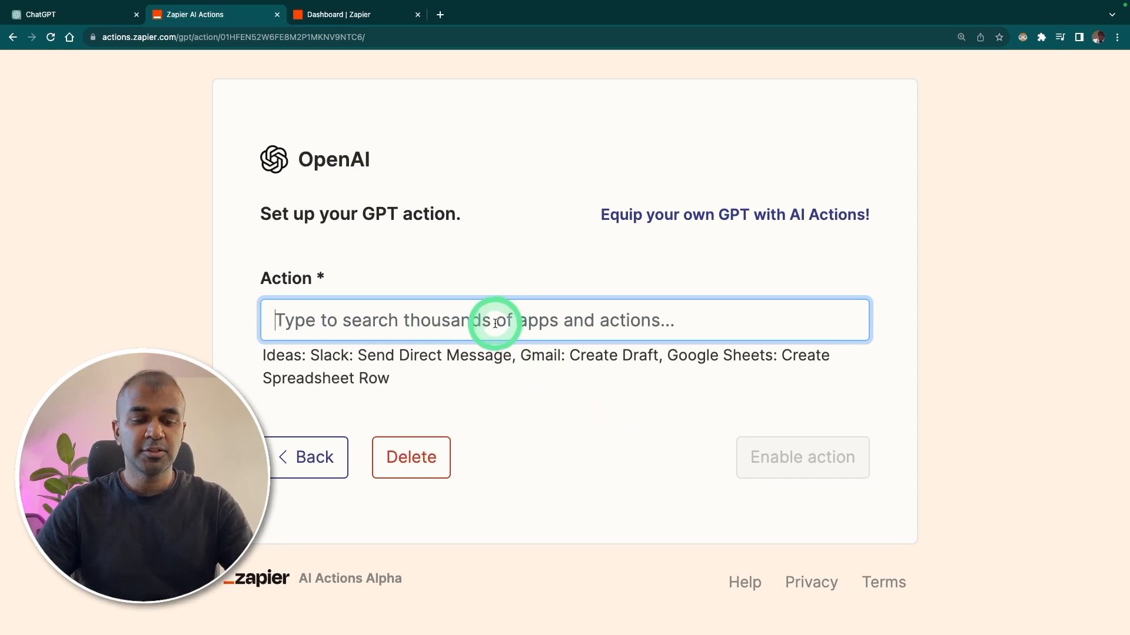
{"action": "type", "text": "Gmail"}
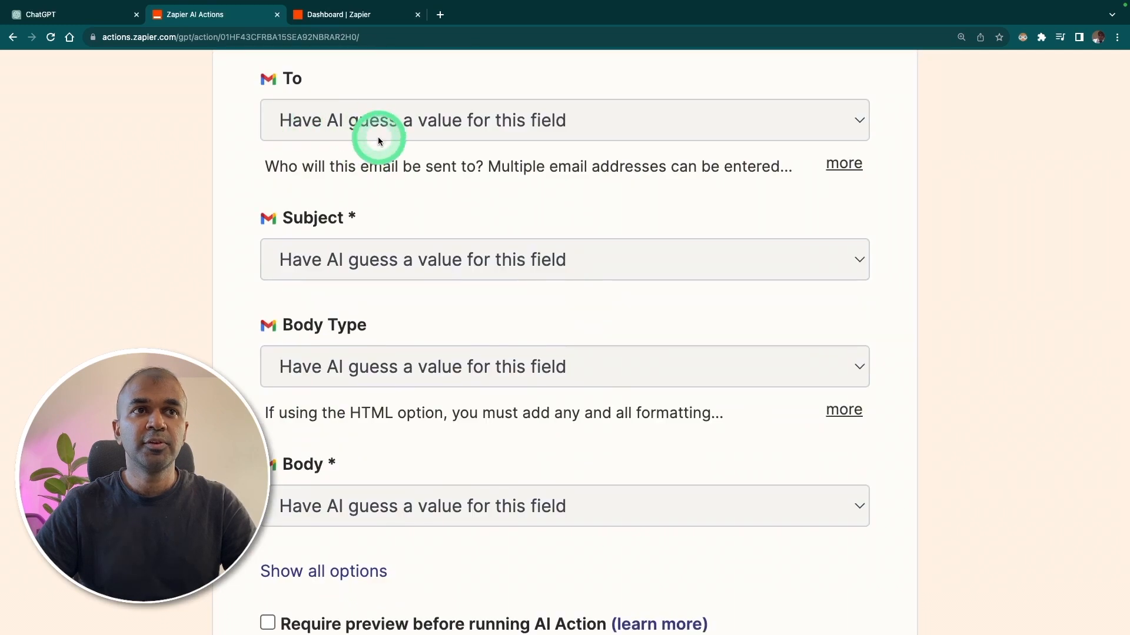
{"action": "mouse_move", "coordinate": [505, 154]}
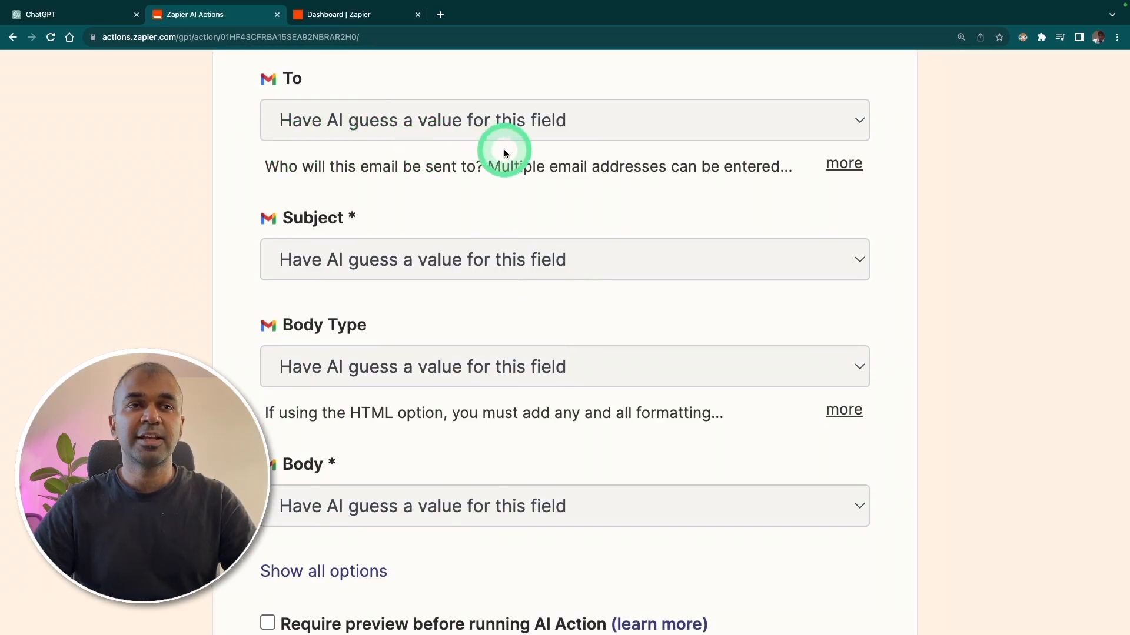
{"action": "mouse_move", "coordinate": [377, 259]}
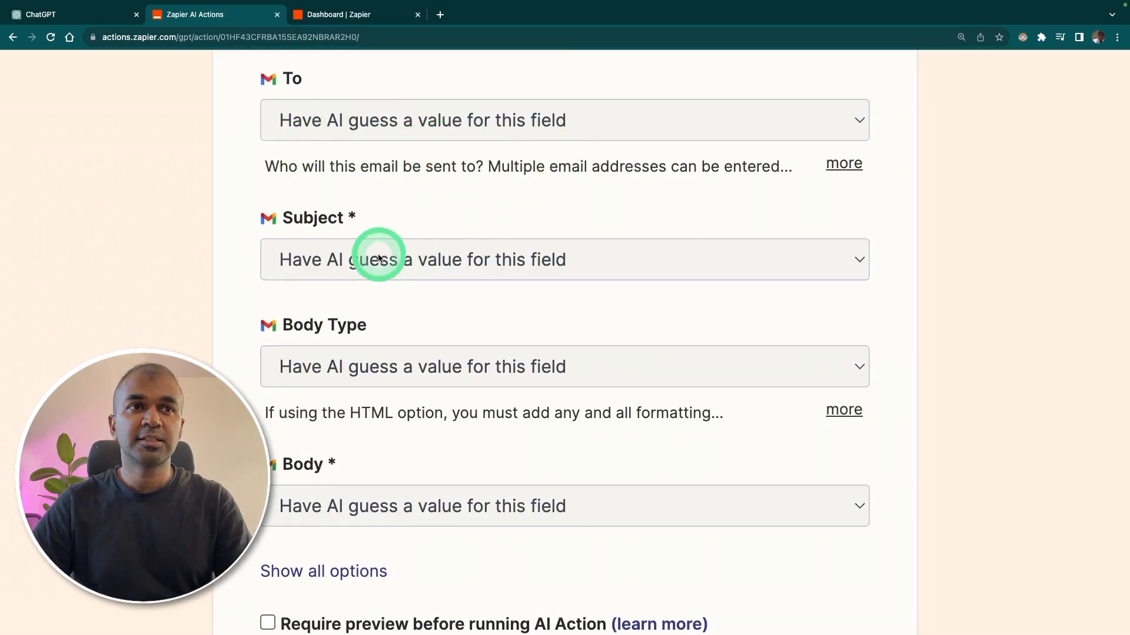
{"action": "mouse_move", "coordinate": [514, 346]}
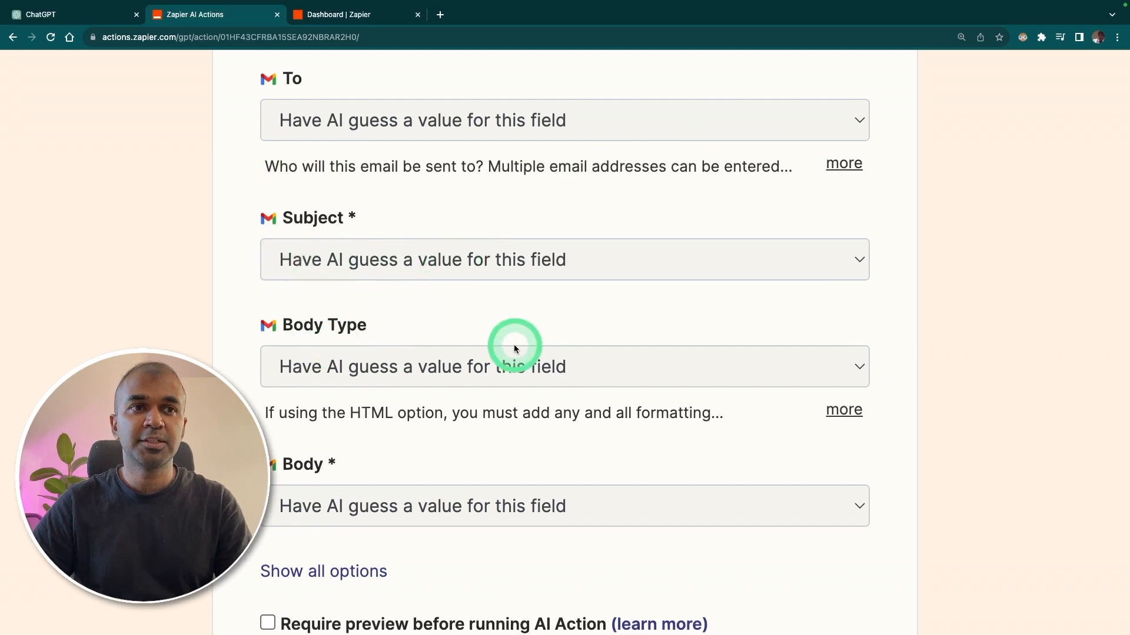
{"action": "scroll", "scroll_direction": "down", "scroll_amount": 3}
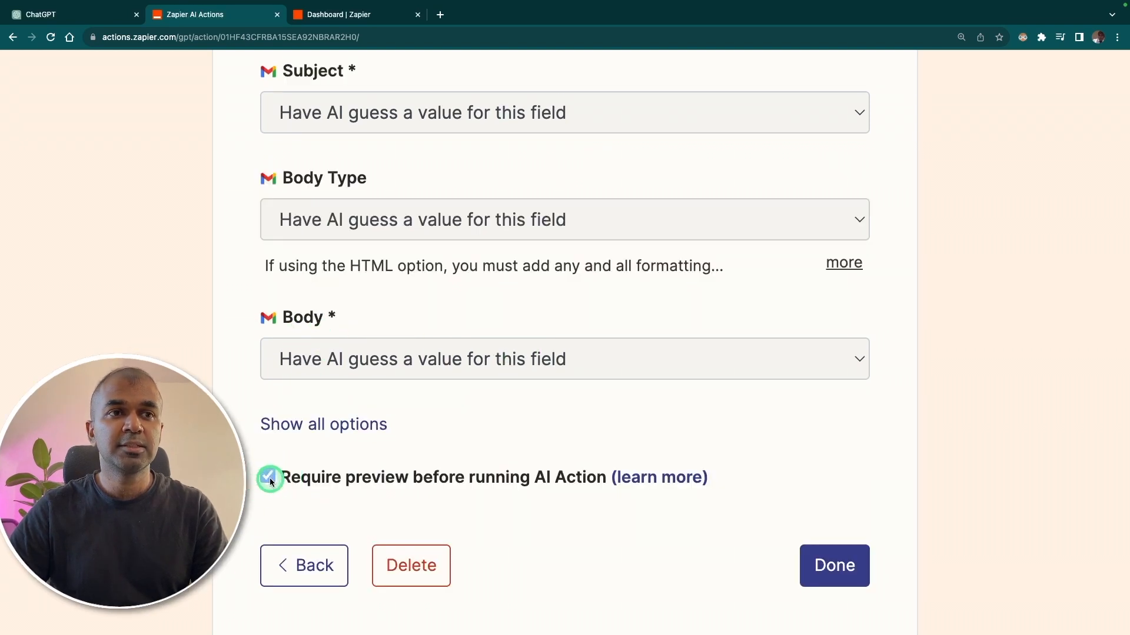
{"action": "left_click", "coordinate": [270, 477]}
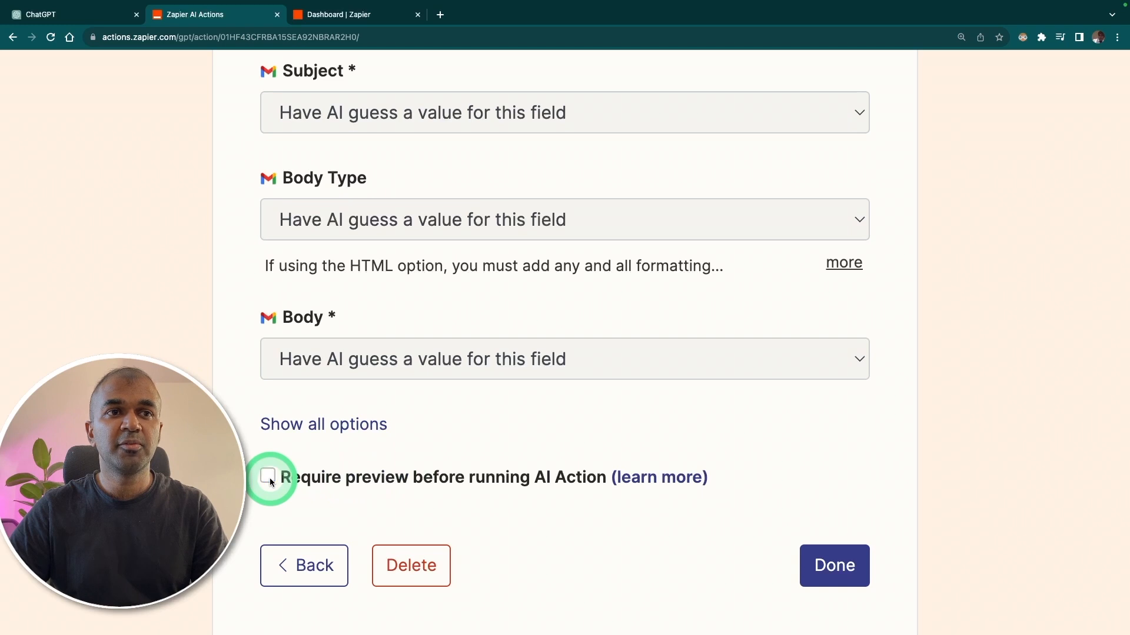
{"action": "left_click", "coordinate": [834, 565]}
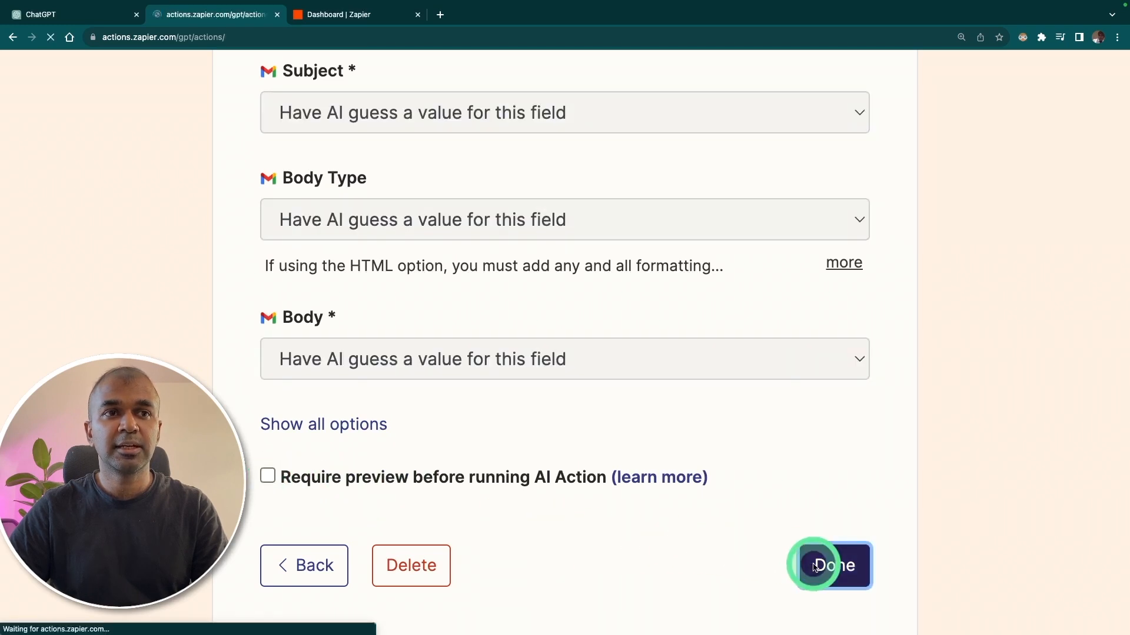
{"action": "left_click", "coordinate": [830, 565]}
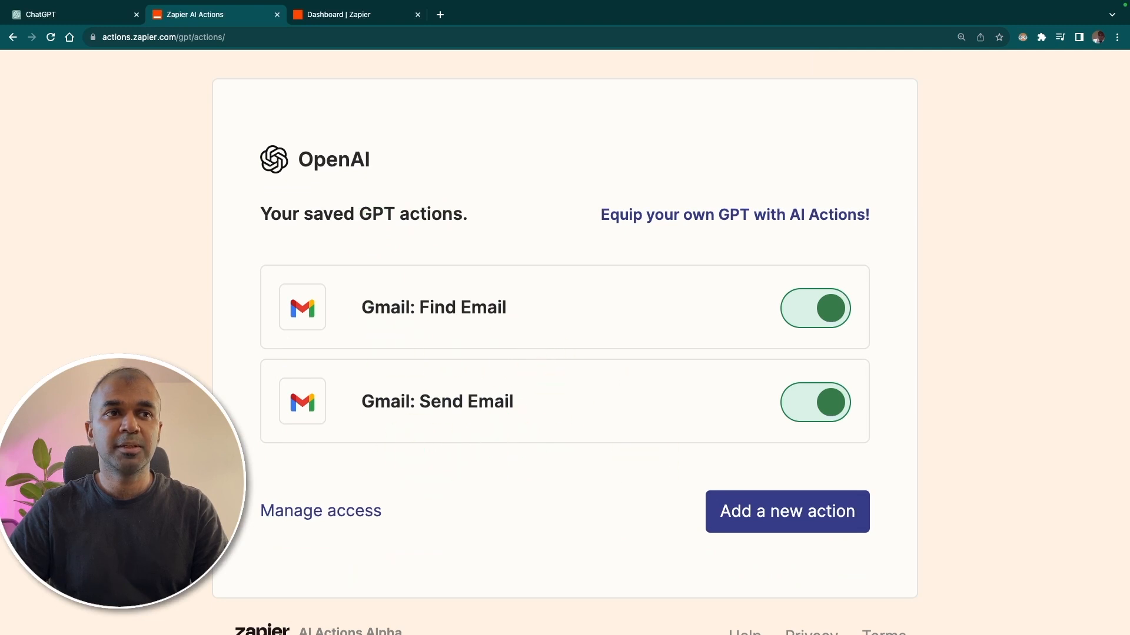
Ask the GPT to refresh its actions, then start typing a send-email request
{"action": "left_click", "coordinate": [72, 14]}
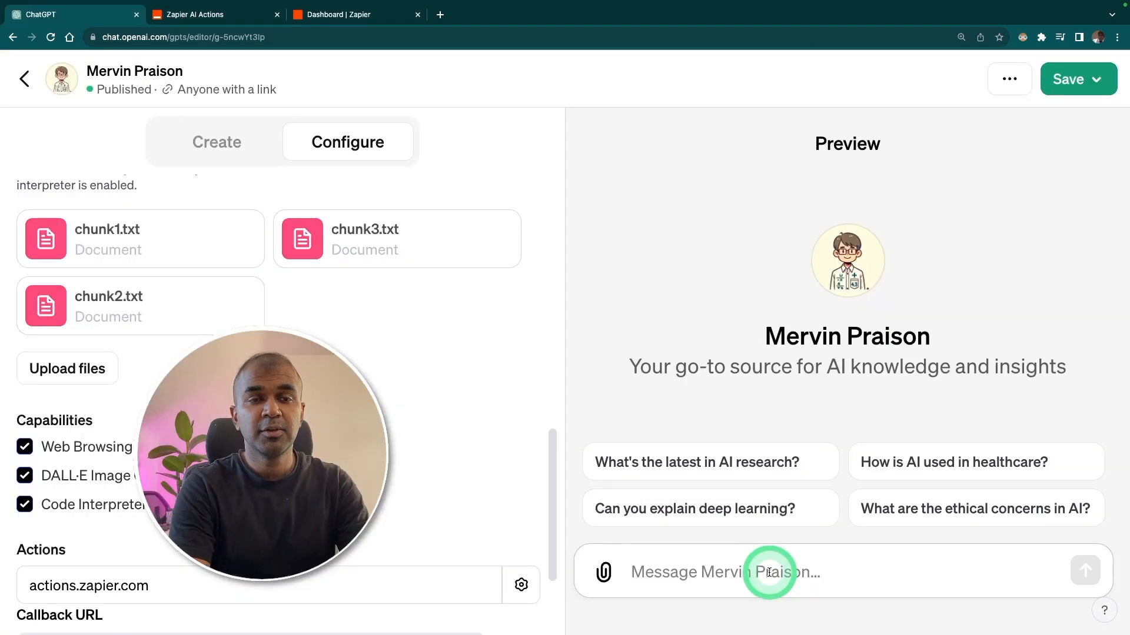
{"action": "type", "text": "Refresh a"}
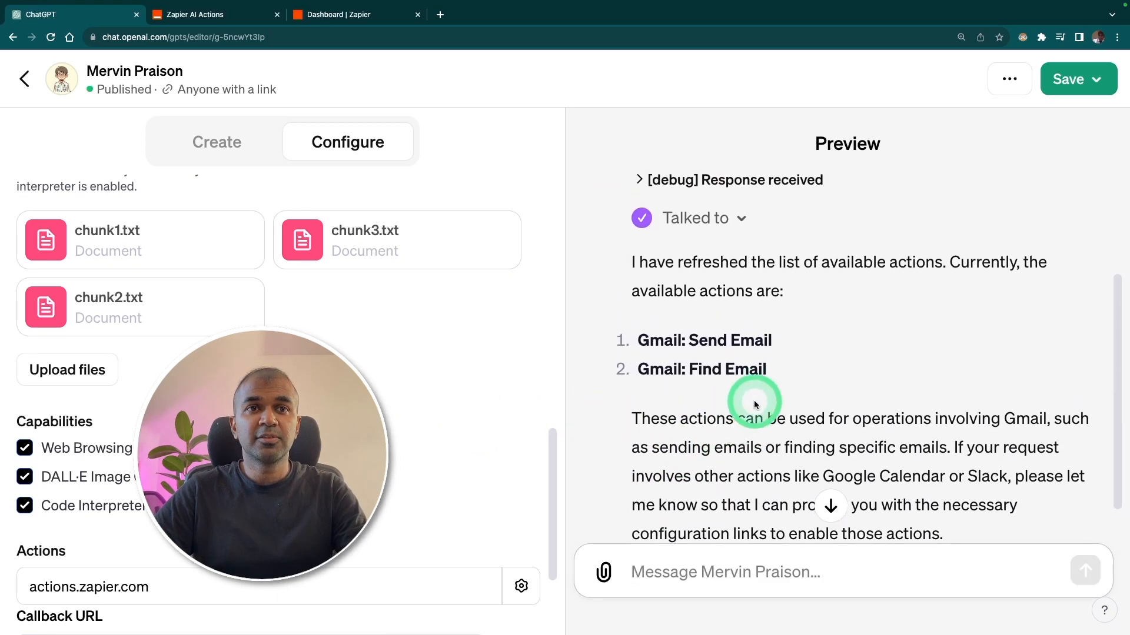
{"action": "mouse_move", "coordinate": [1098, 378]}
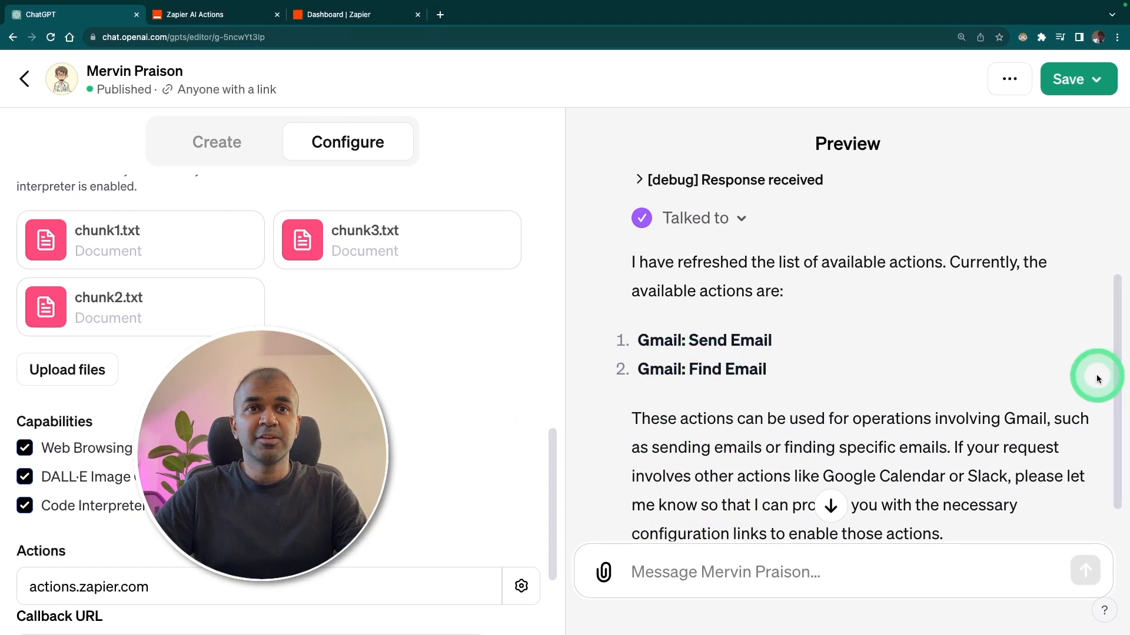
{"action": "type", "text": "Send an email to and say he"}
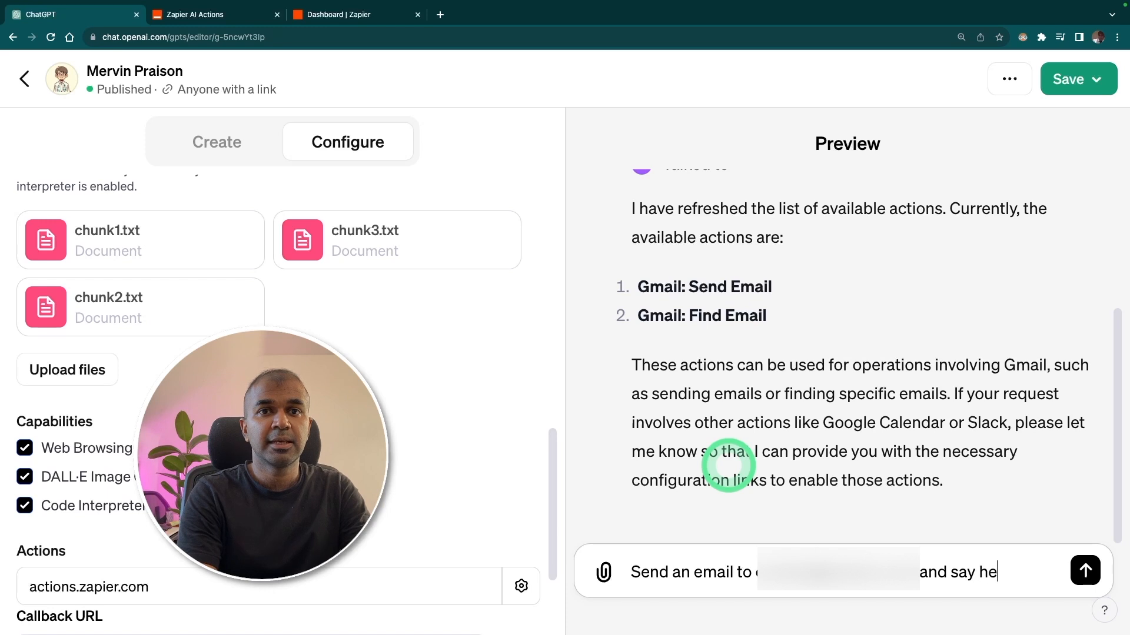
Send the hello-email request and allow the GPT to contact actions.zapier.com
{"action": "left_click", "coordinate": [1084, 571]}
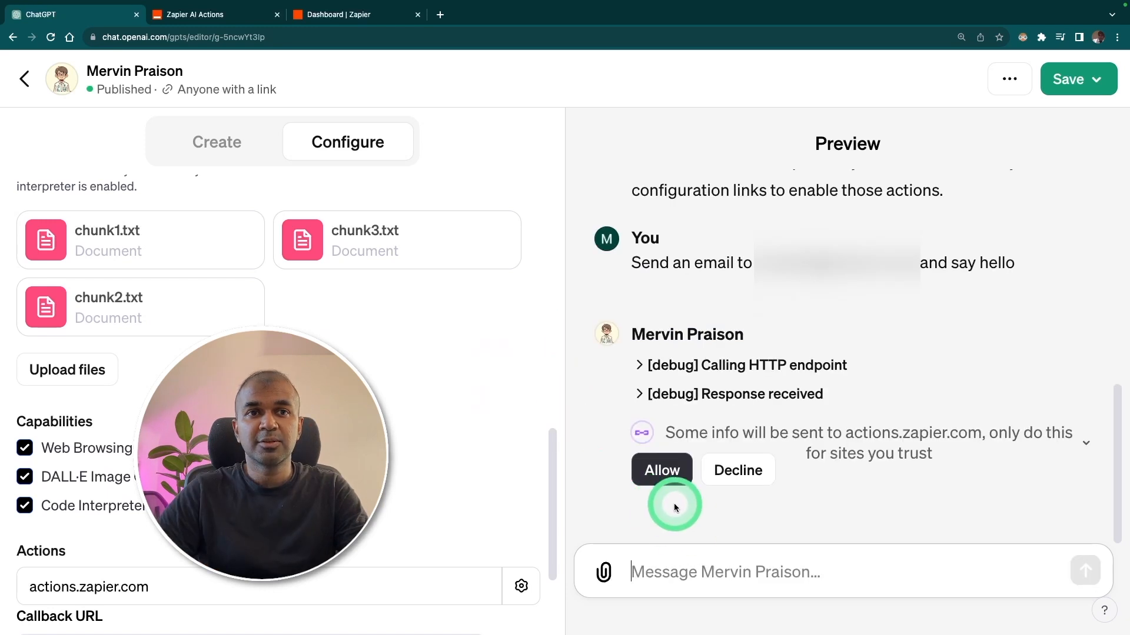
{"action": "left_click", "coordinate": [660, 470]}
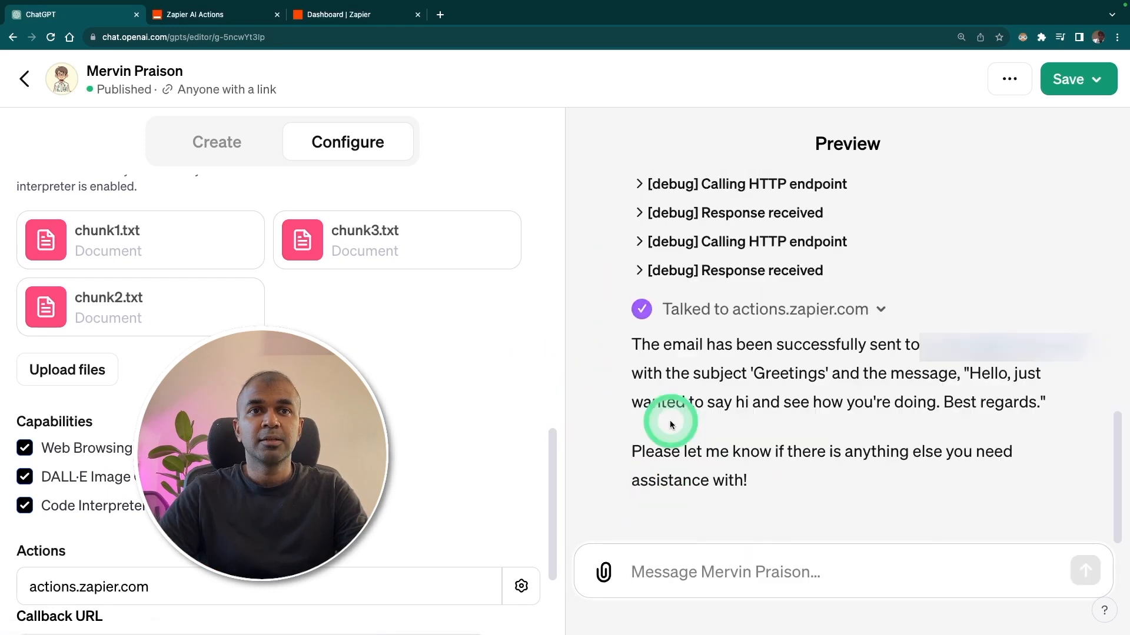
{"action": "mouse_move", "coordinate": [651, 373]}
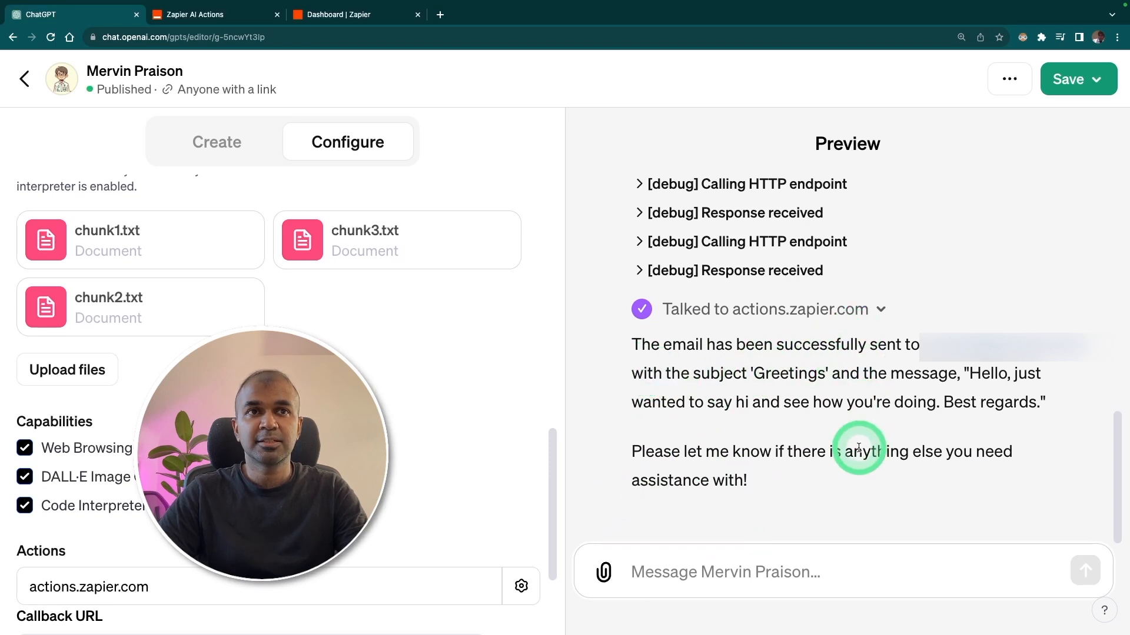
Open the received 'Greetings' email in the Gmail inbox
{"action": "left_click", "coordinate": [353, 14]}
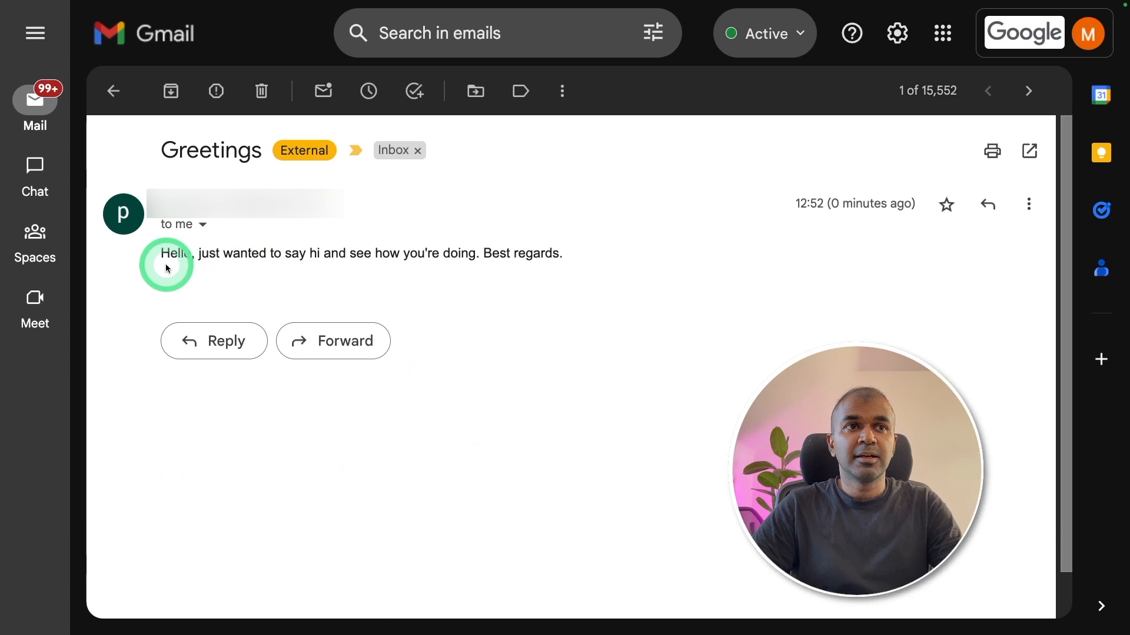
{"action": "mouse_move", "coordinate": [259, 264]}
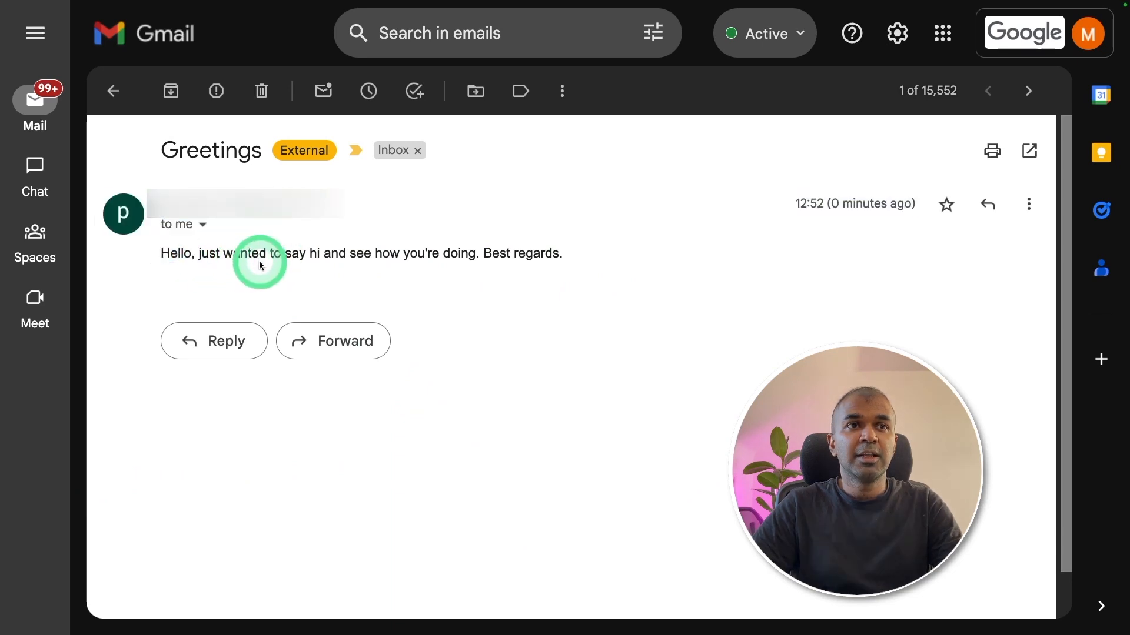
{"action": "mouse_move", "coordinate": [508, 284]}
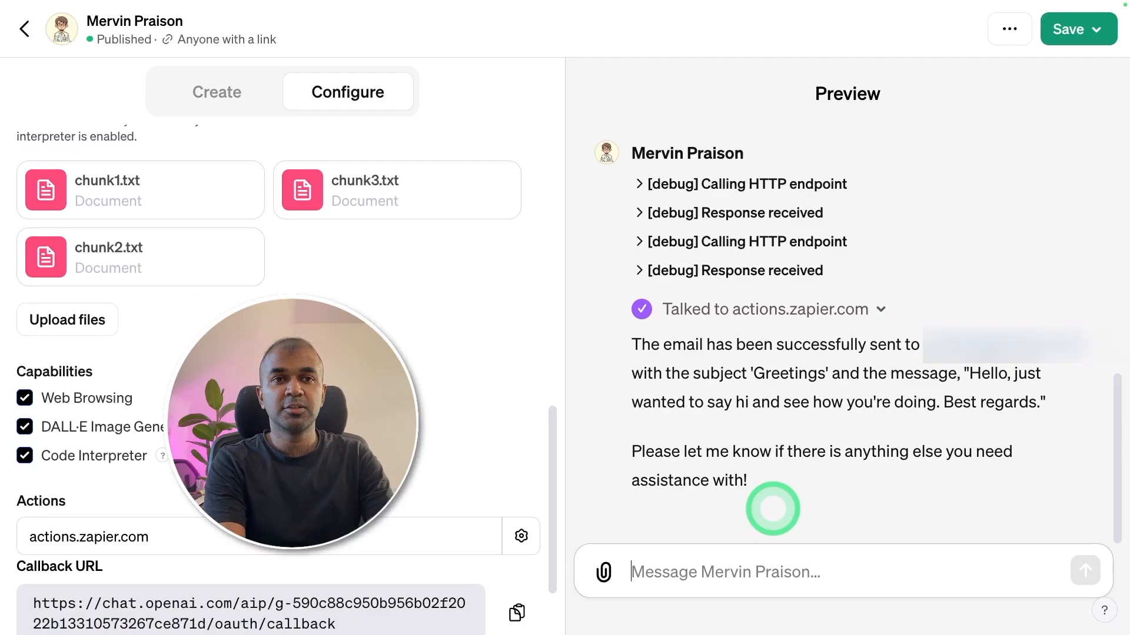
Ask the GPT 'Find the latest email from Apple' and send it
{"action": "type", "text": "Find the latest email f"}
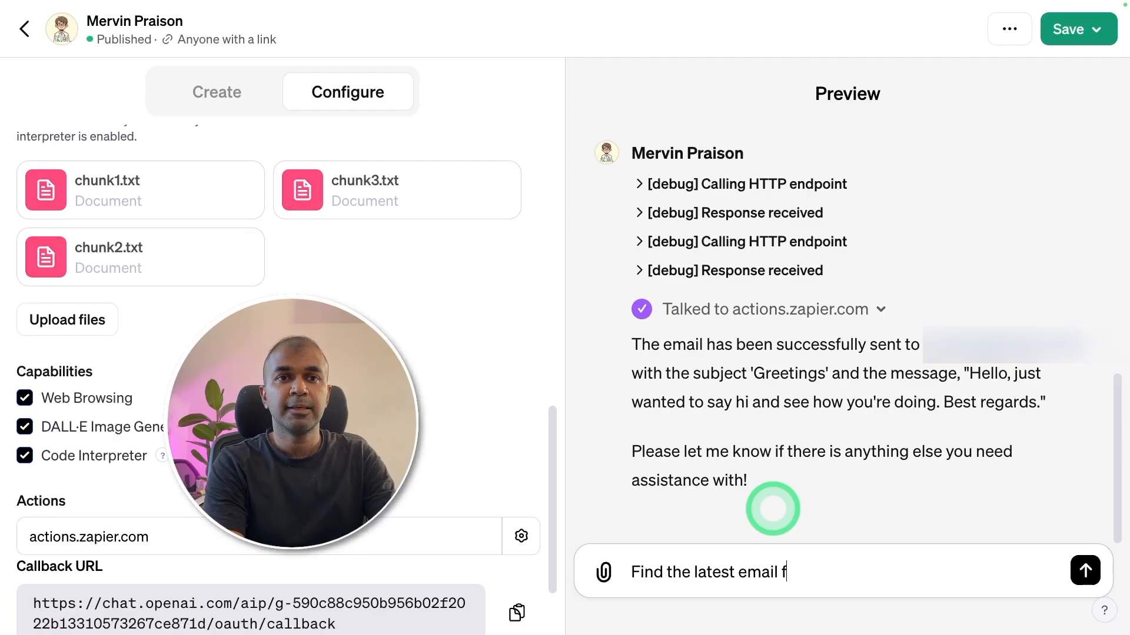
{"action": "left_click", "coordinate": [1084, 572]}
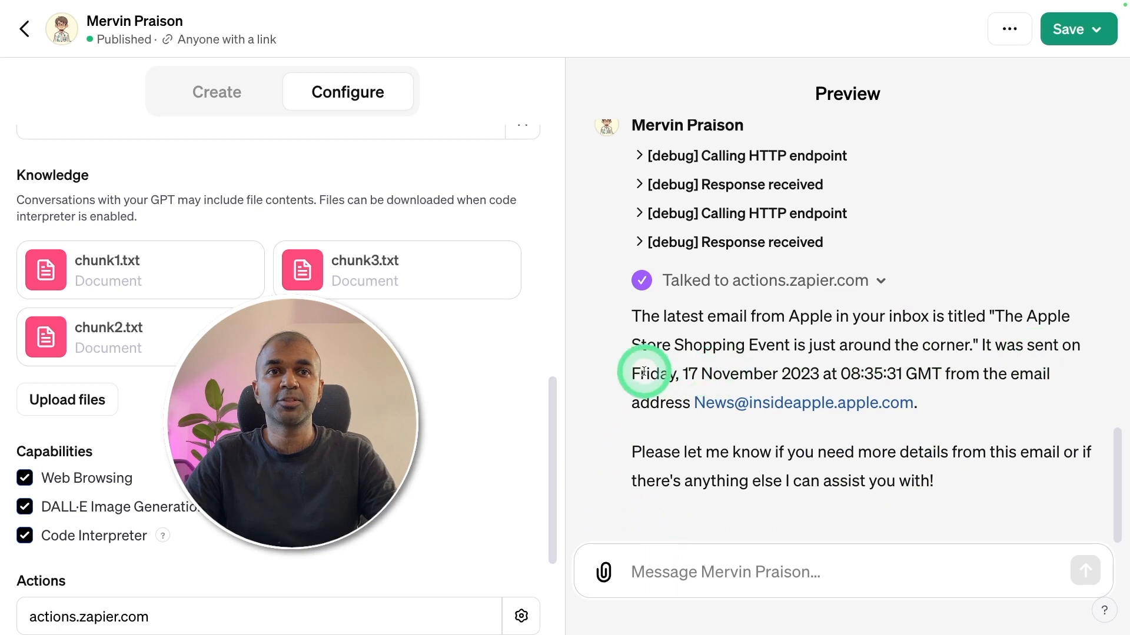
{"action": "mouse_move", "coordinate": [1012, 392]}
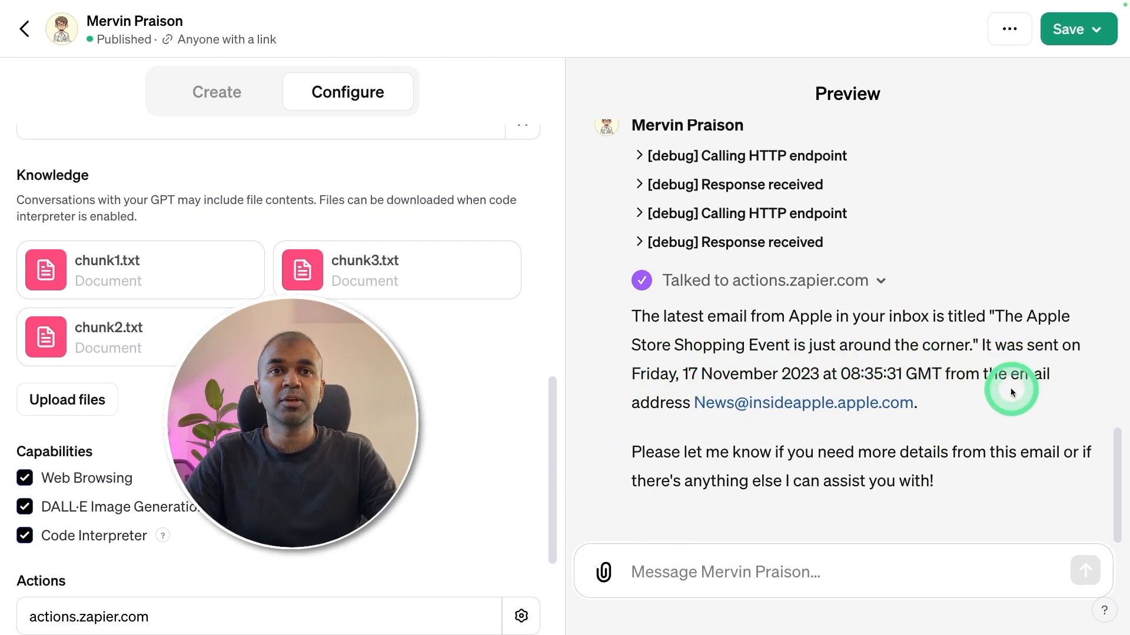
{"action": "mouse_move", "coordinate": [789, 378]}
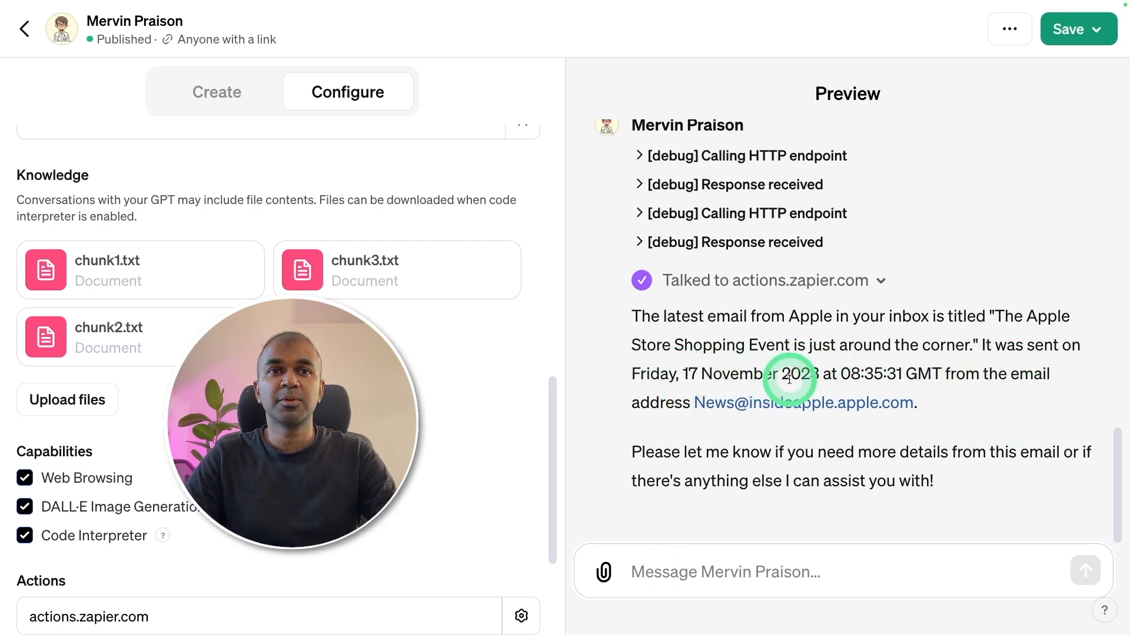
{"action": "mouse_move", "coordinate": [928, 425]}
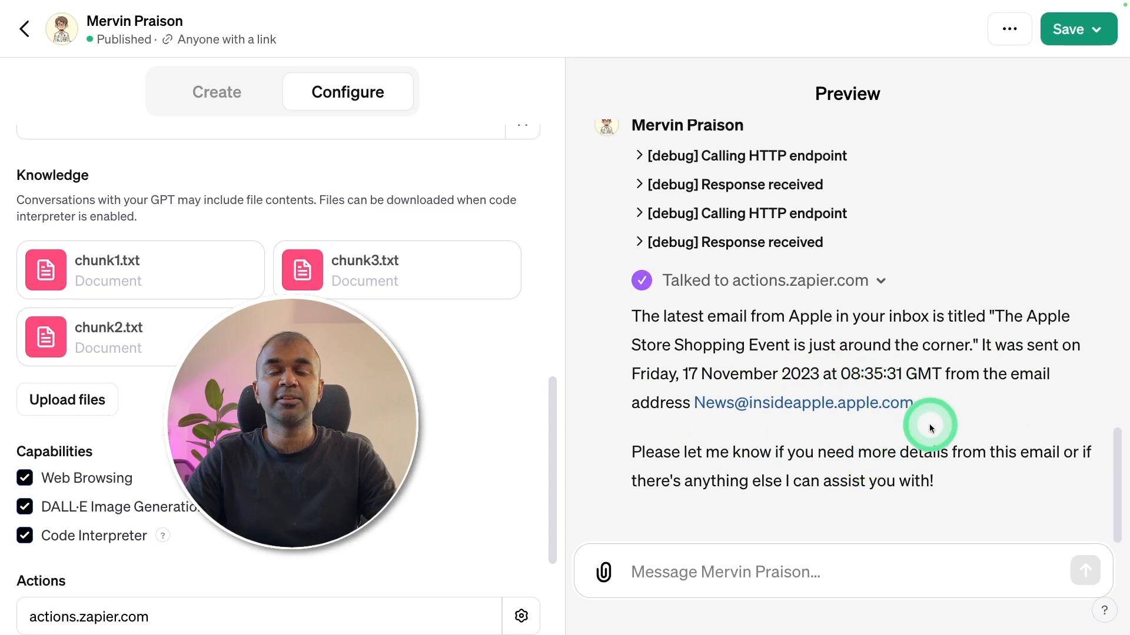
{"action": "mouse_move", "coordinate": [957, 466]}
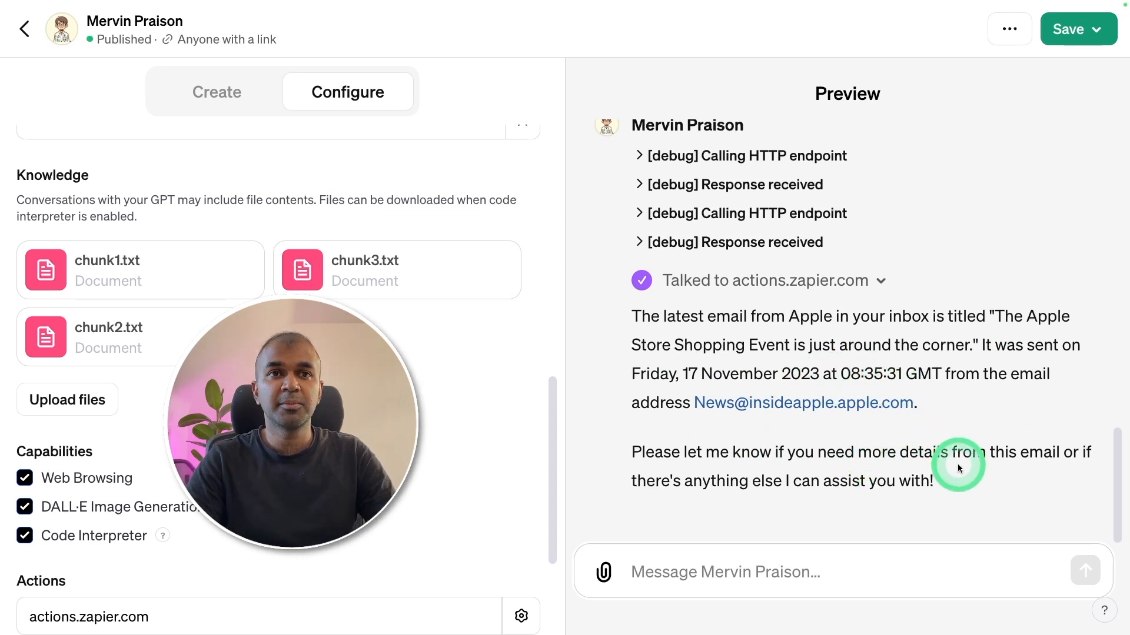